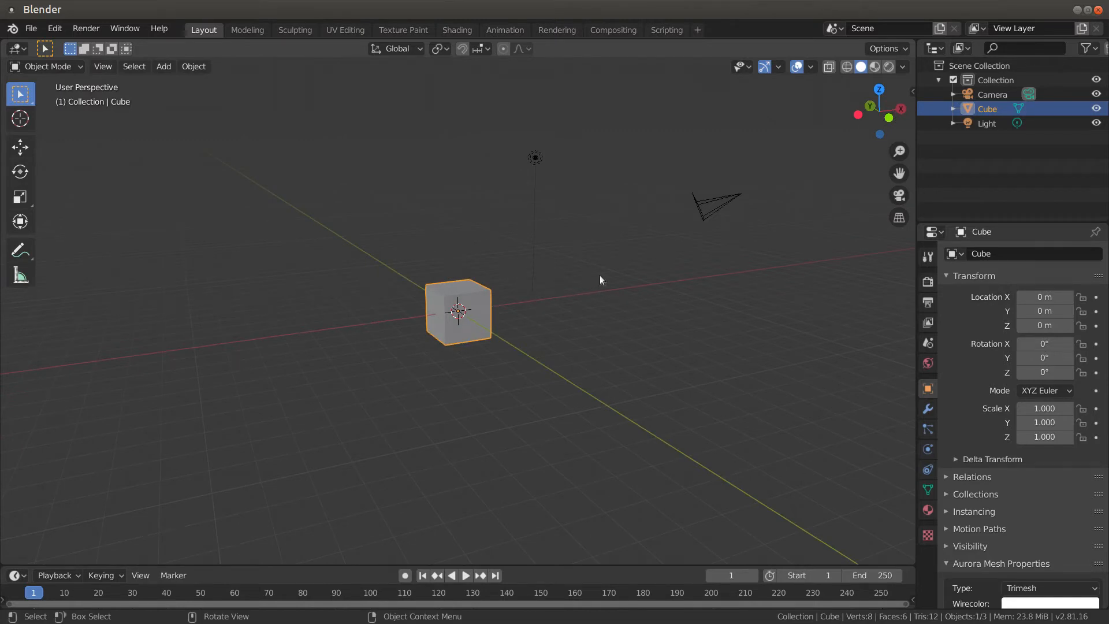
mouse_move(589, 279)
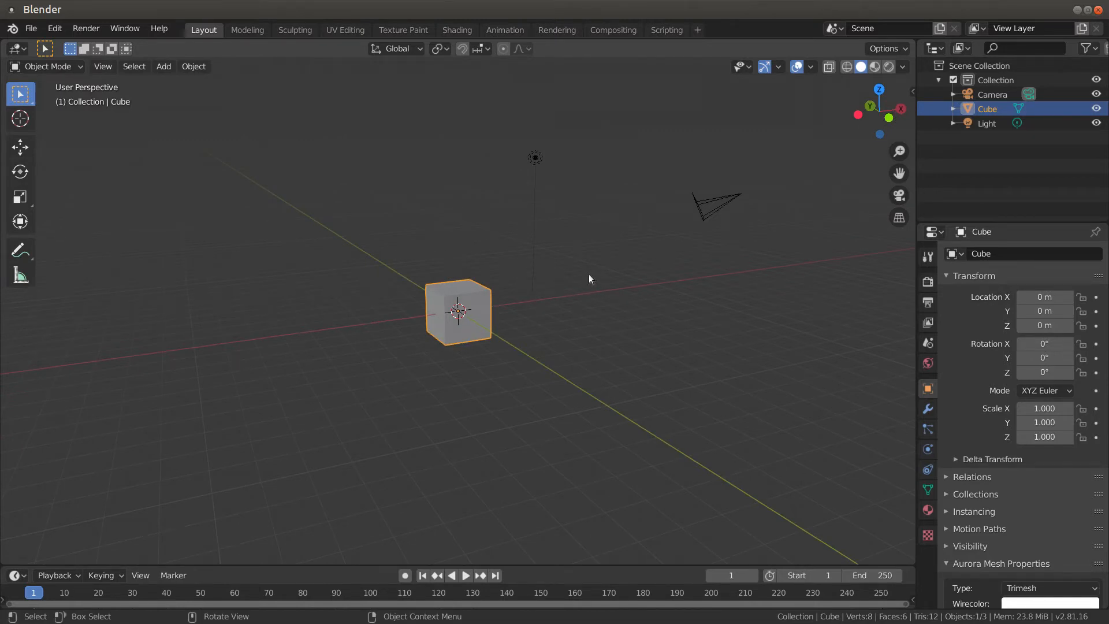
mouse_move(446, 260)
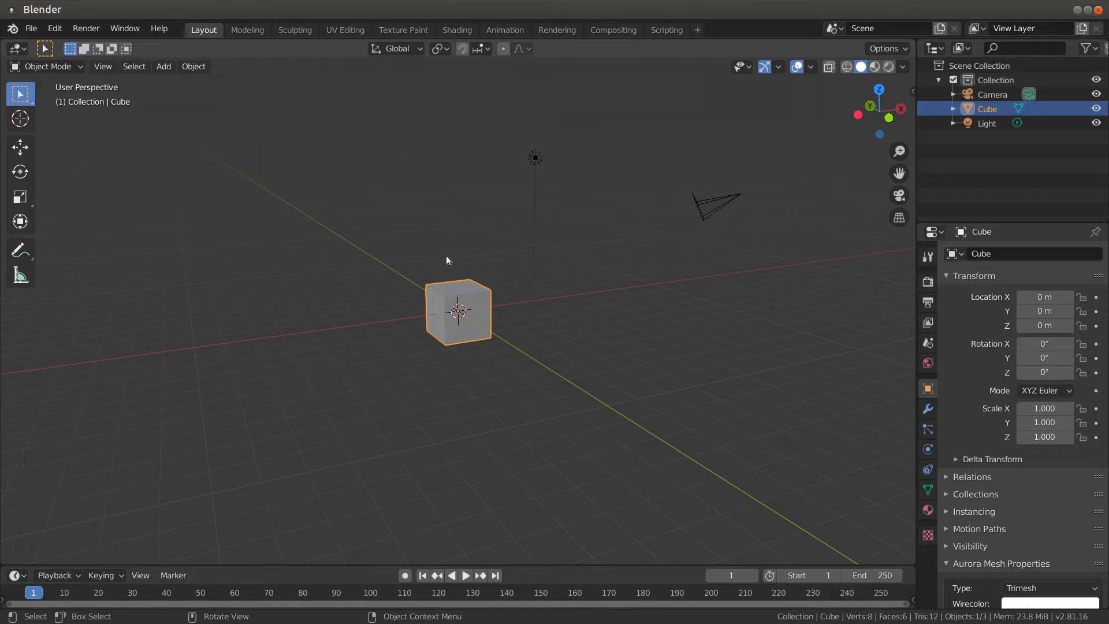
mouse_move(419, 215)
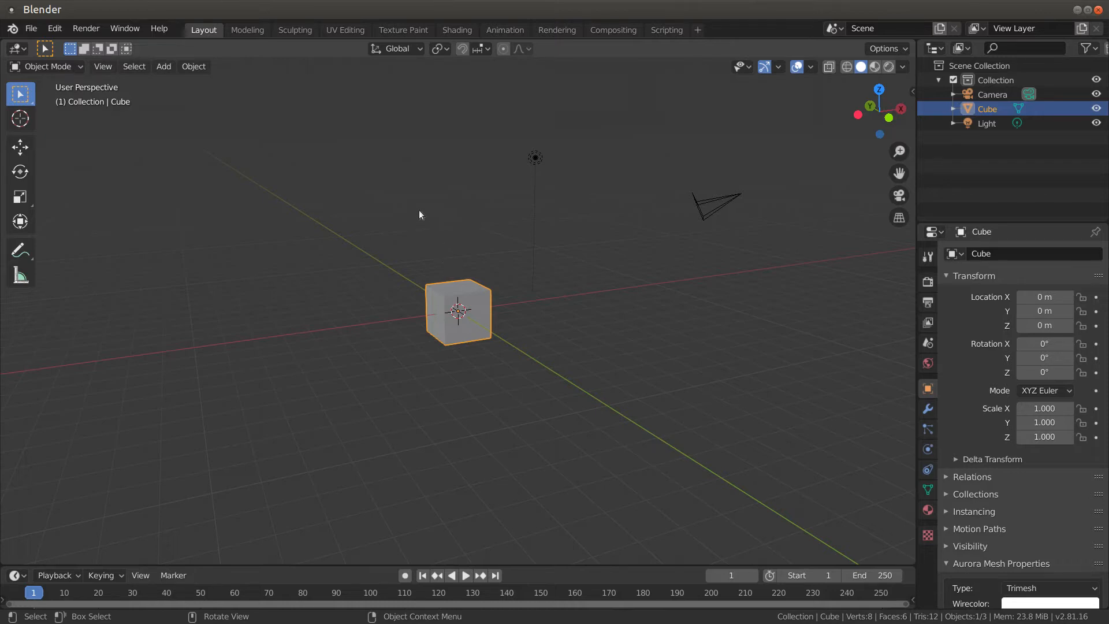
mouse_move(342, 253)
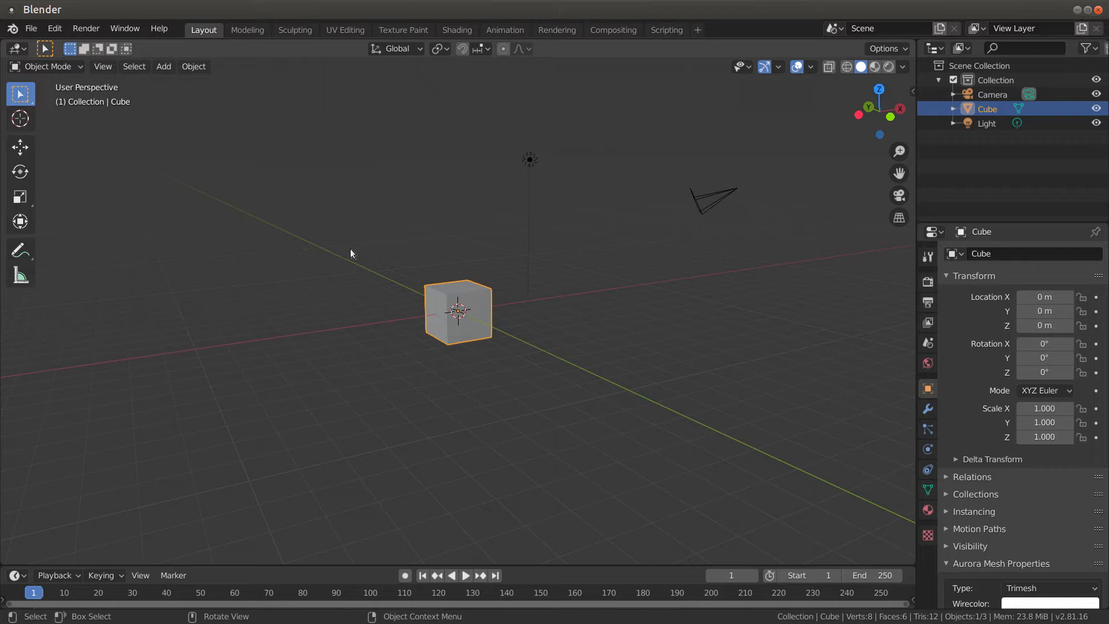
mouse_move(473, 254)
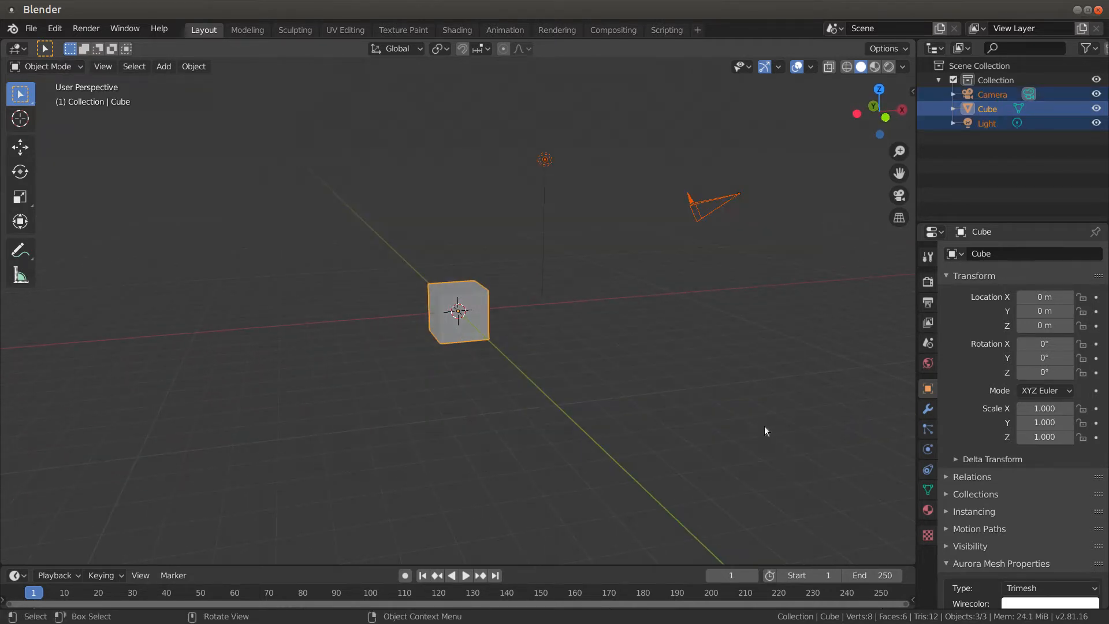
Delete the cube, camera and light, then switch to the Modeling workspace
key(x)
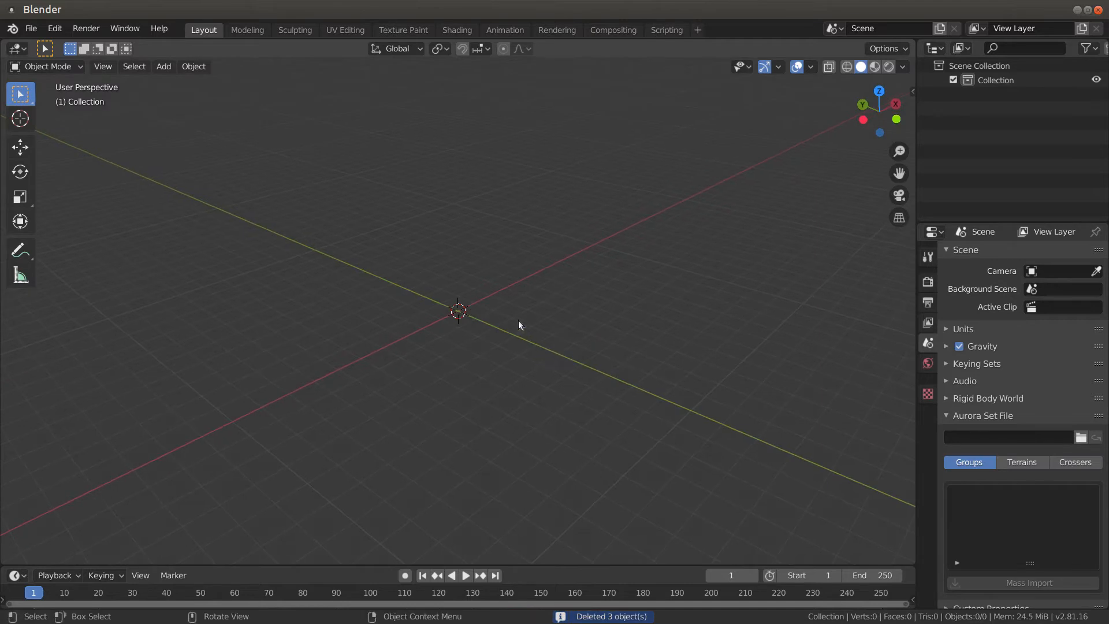
click(247, 30)
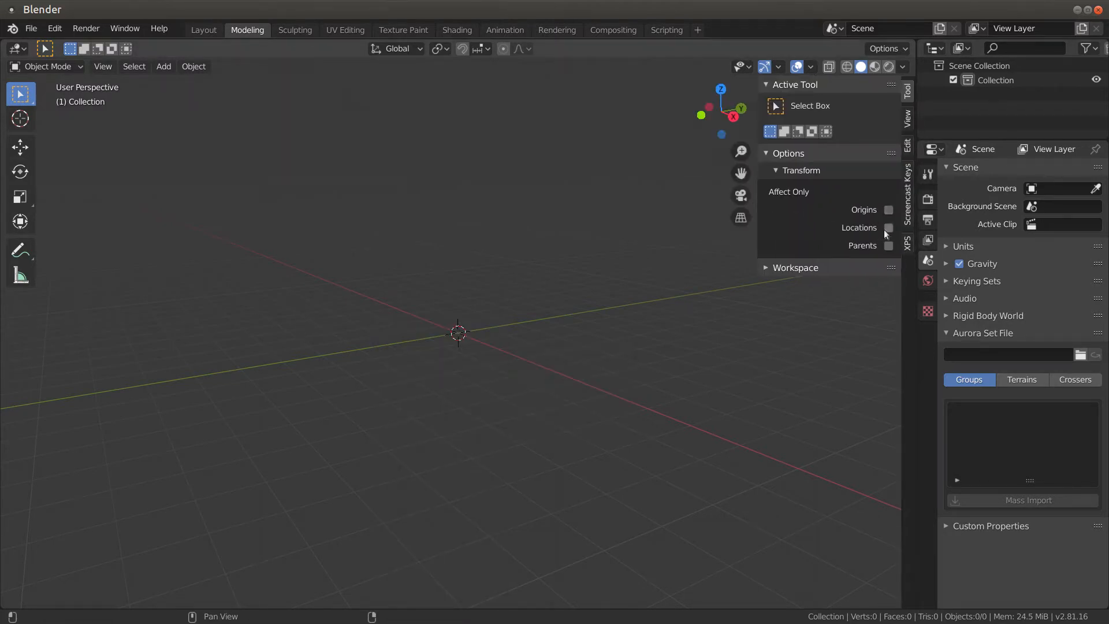
Enable the Screencast Keys on-screen keystroke display and hide the sidebar
click(908, 191)
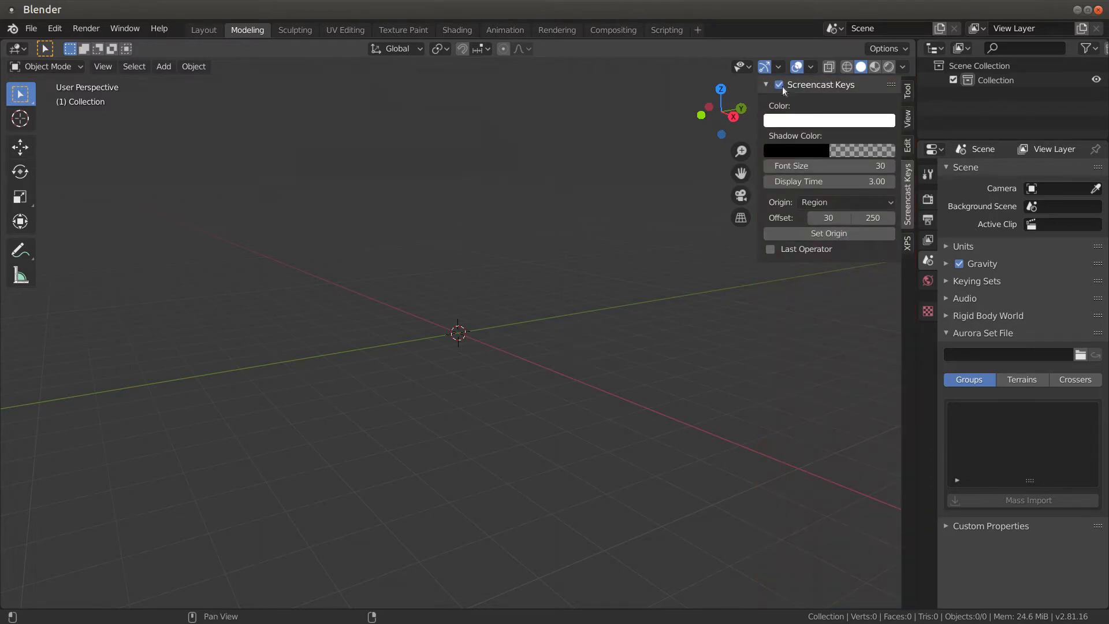
click(572, 347)
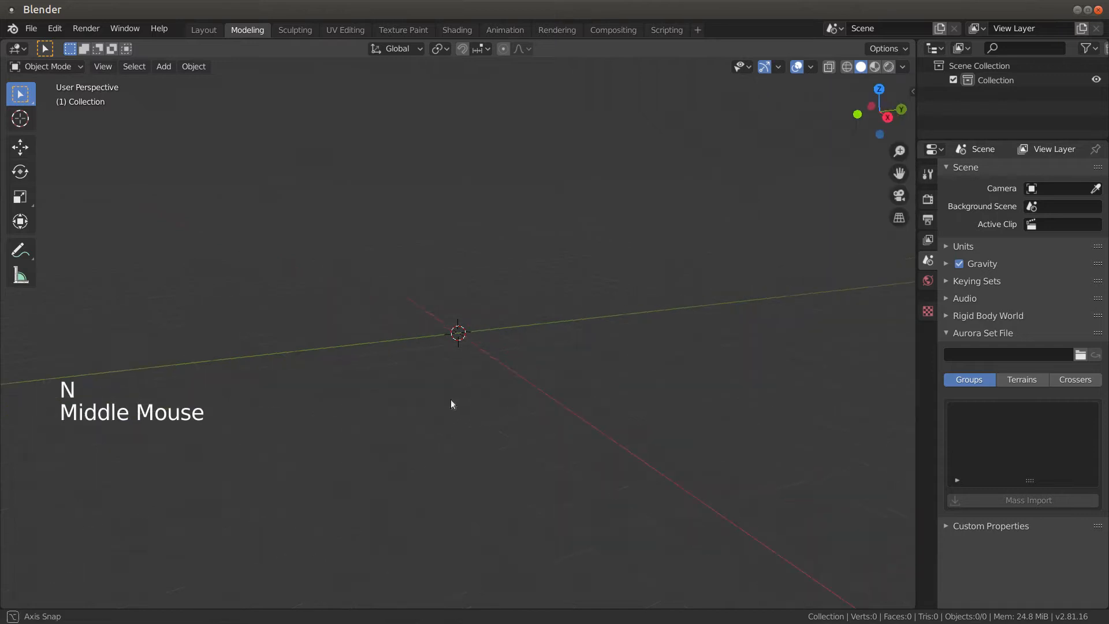
key(shift+a)
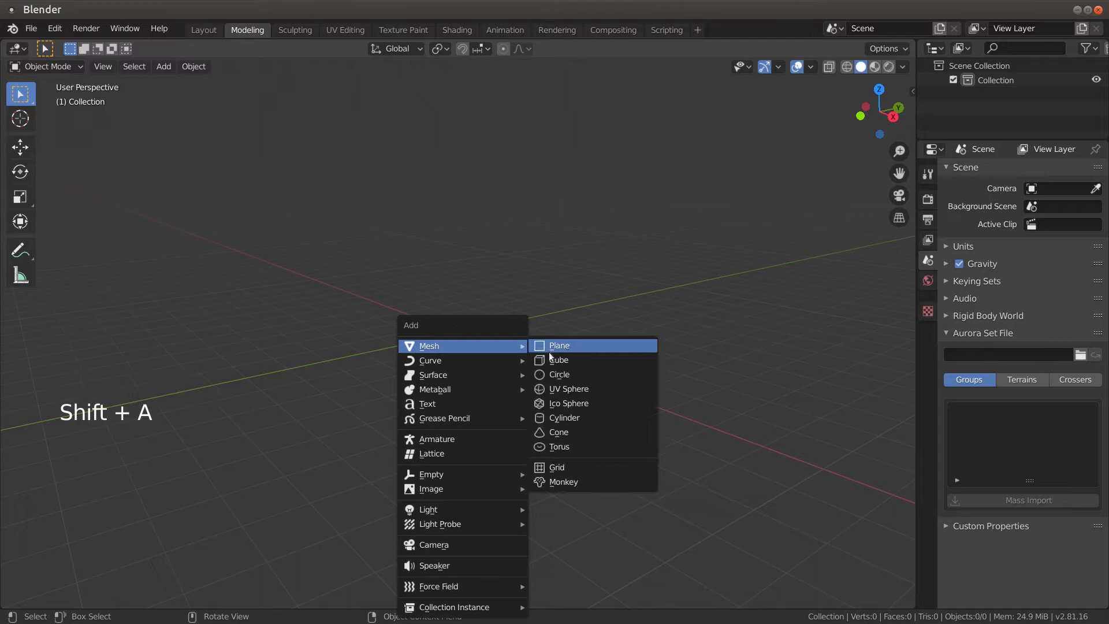
mouse_move(430, 474)
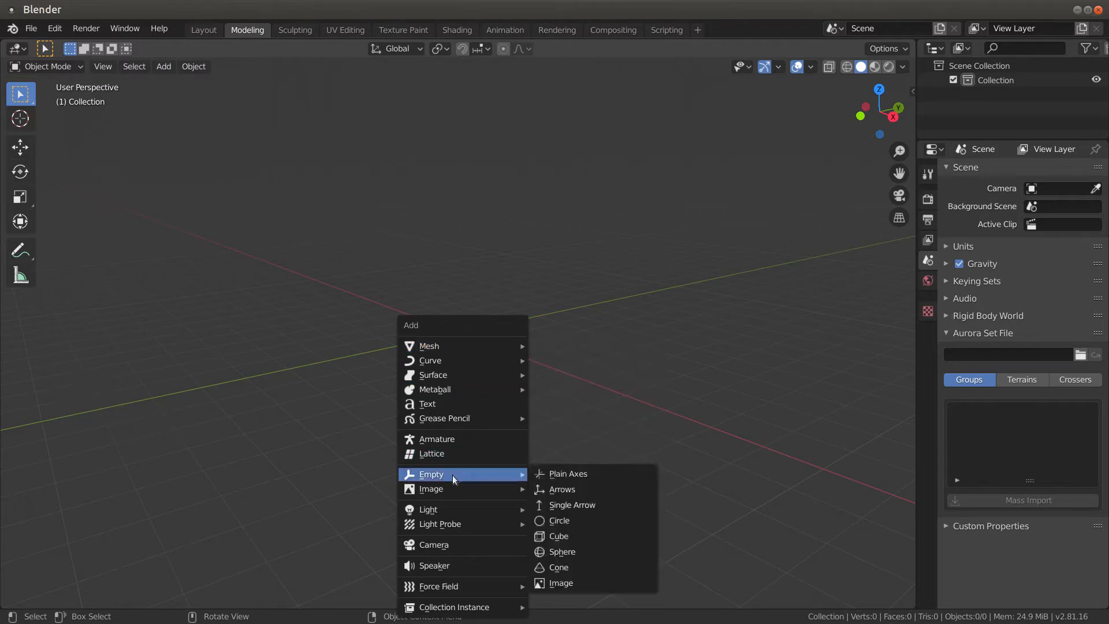
mouse_move(566, 474)
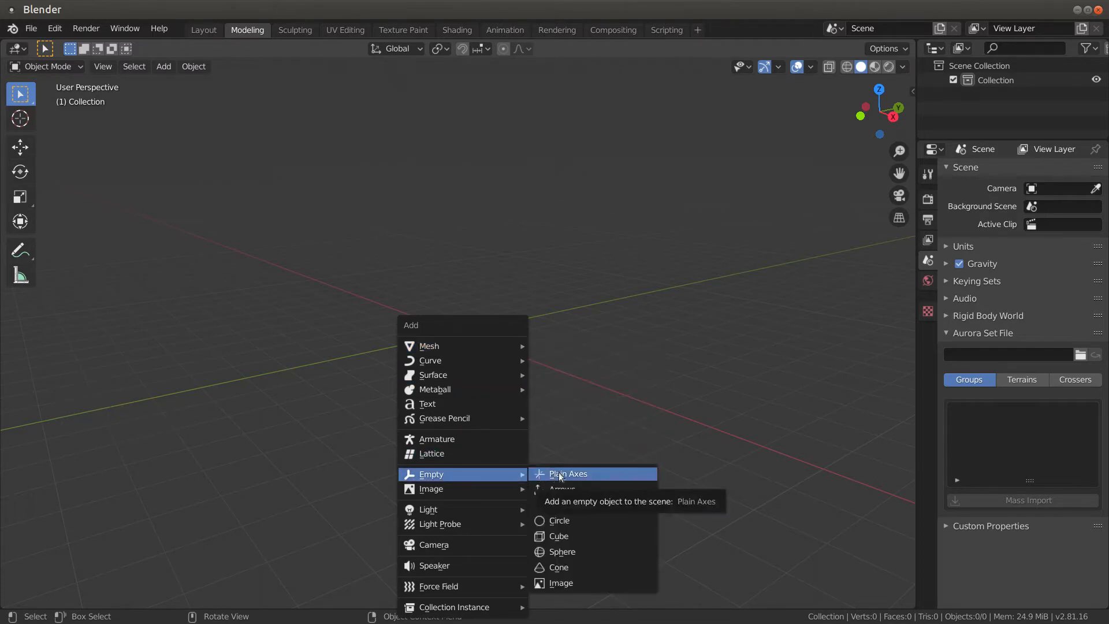
Add a Plain Axes empty at the world origin
click(566, 473)
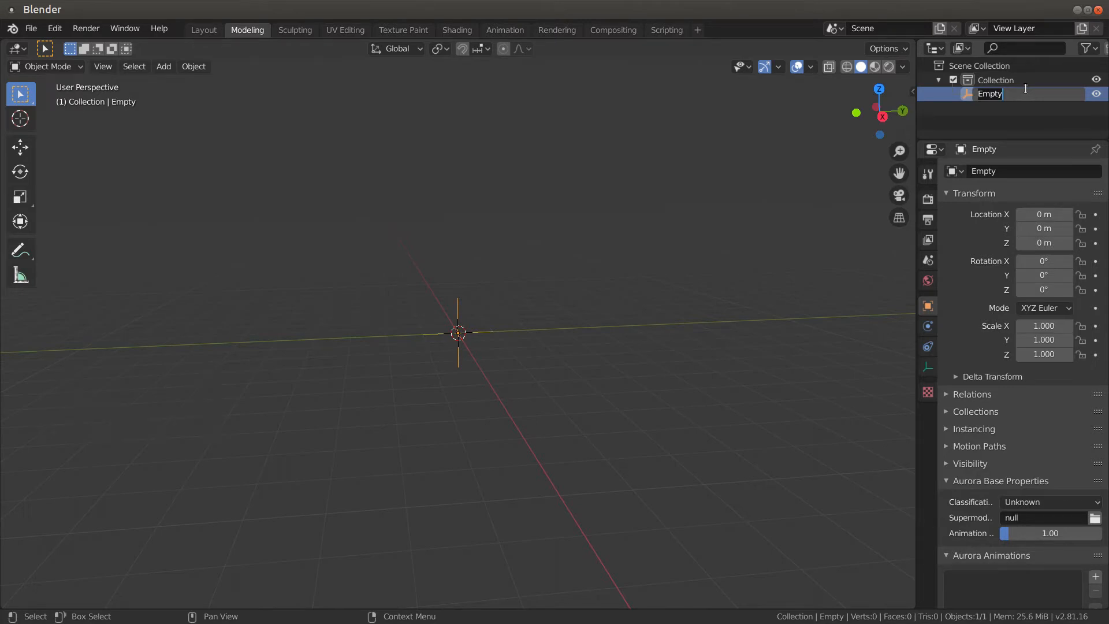
Rename the empty to dstds_e000_01 in the Outliner and confirm the name
text(dst)
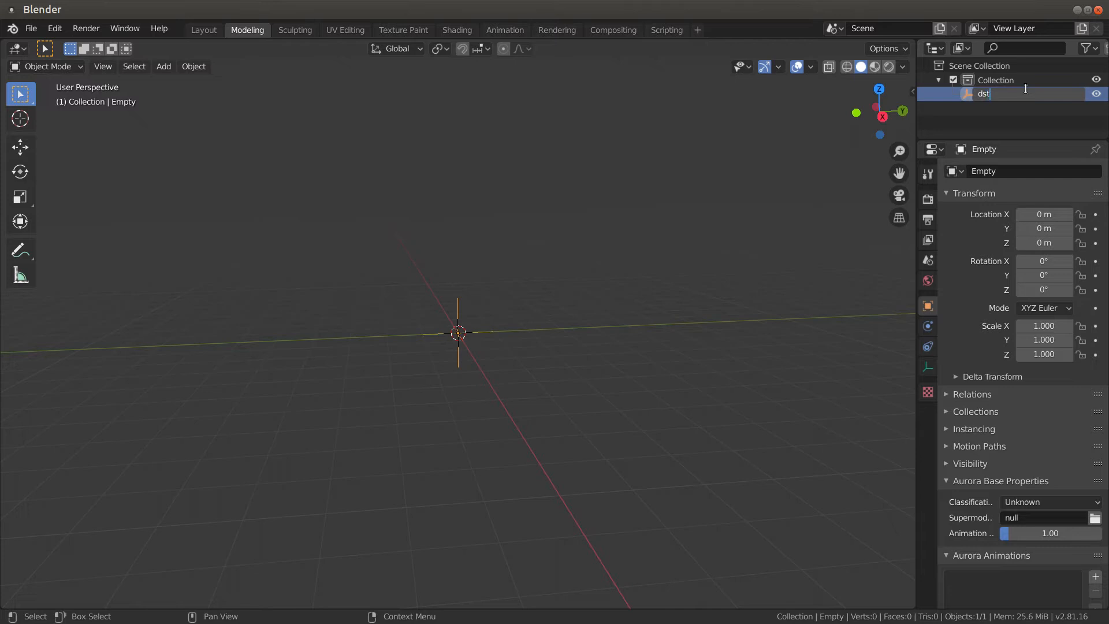
text(d)
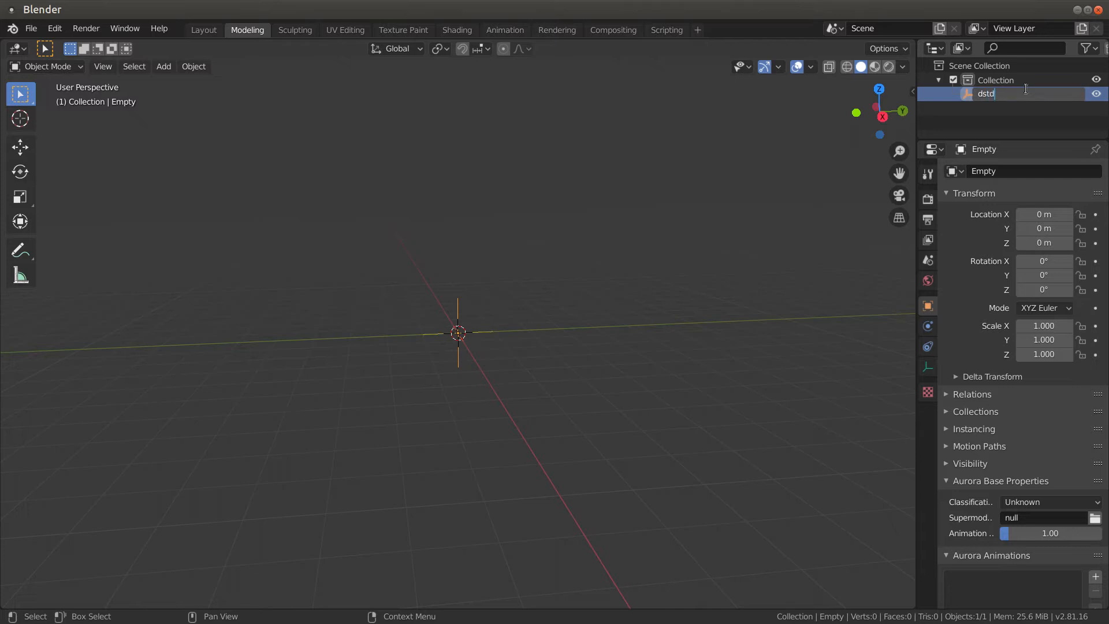
text(s_)
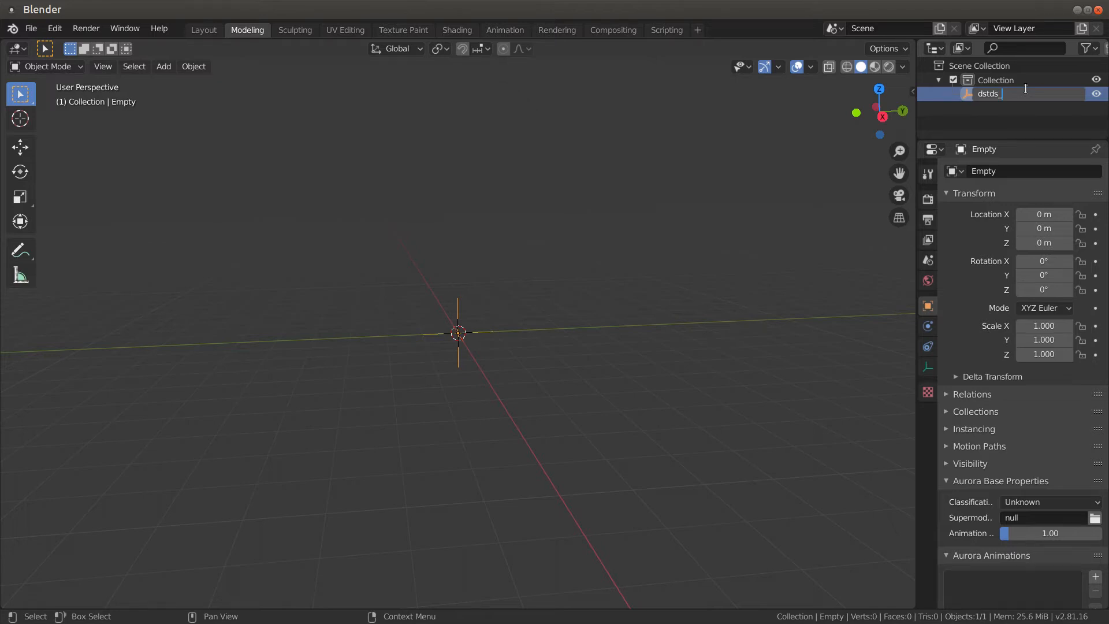
text(e)
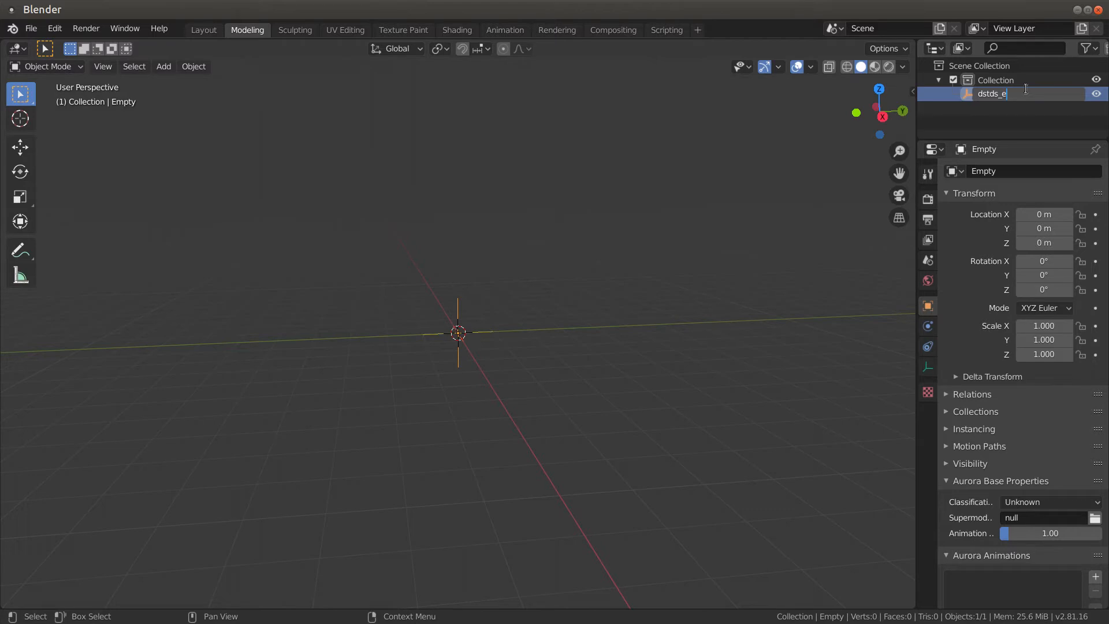
text(000)
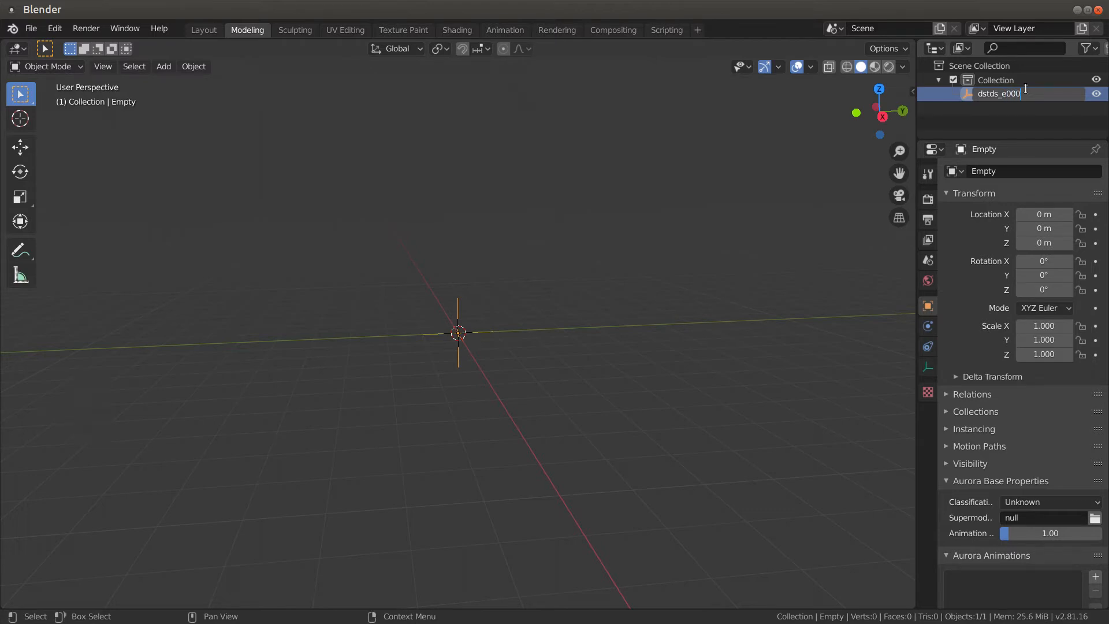
key(Left)
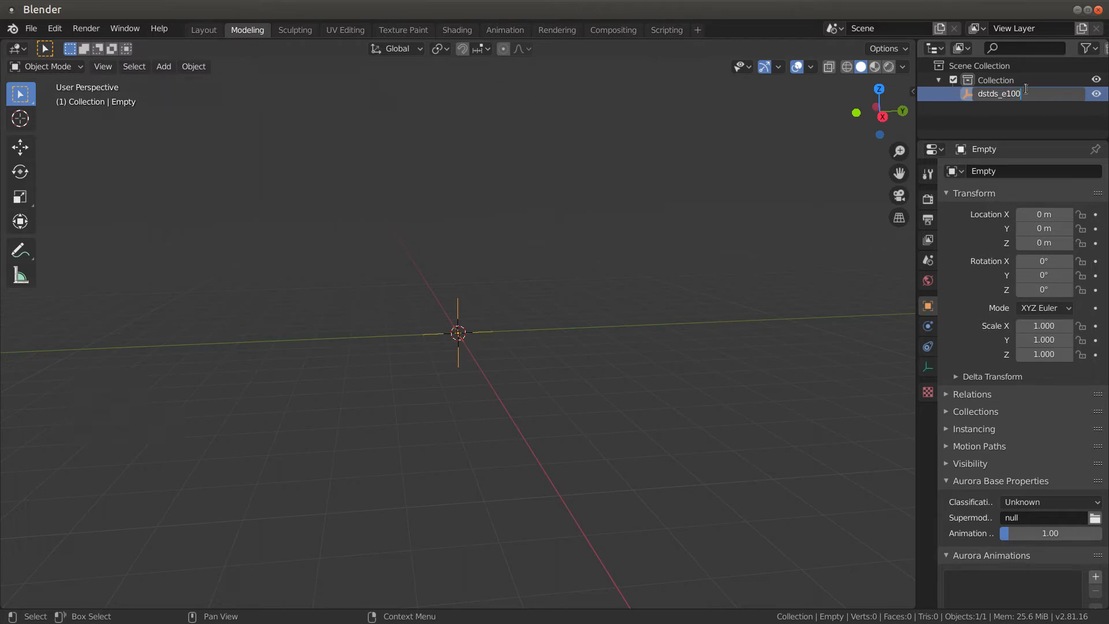
key(Left)
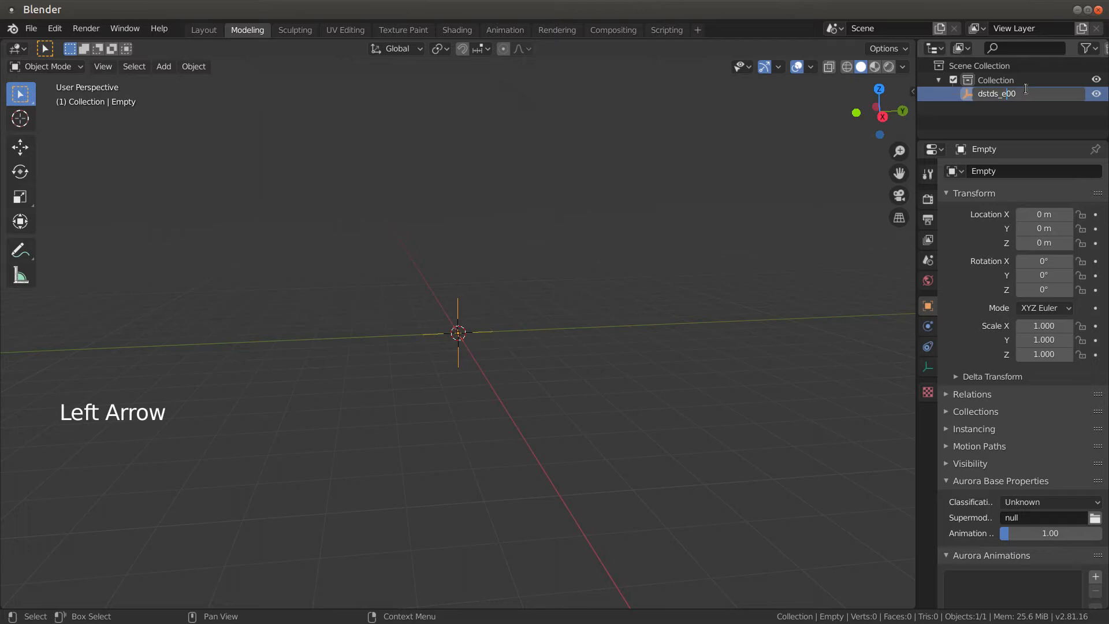
key(Left)
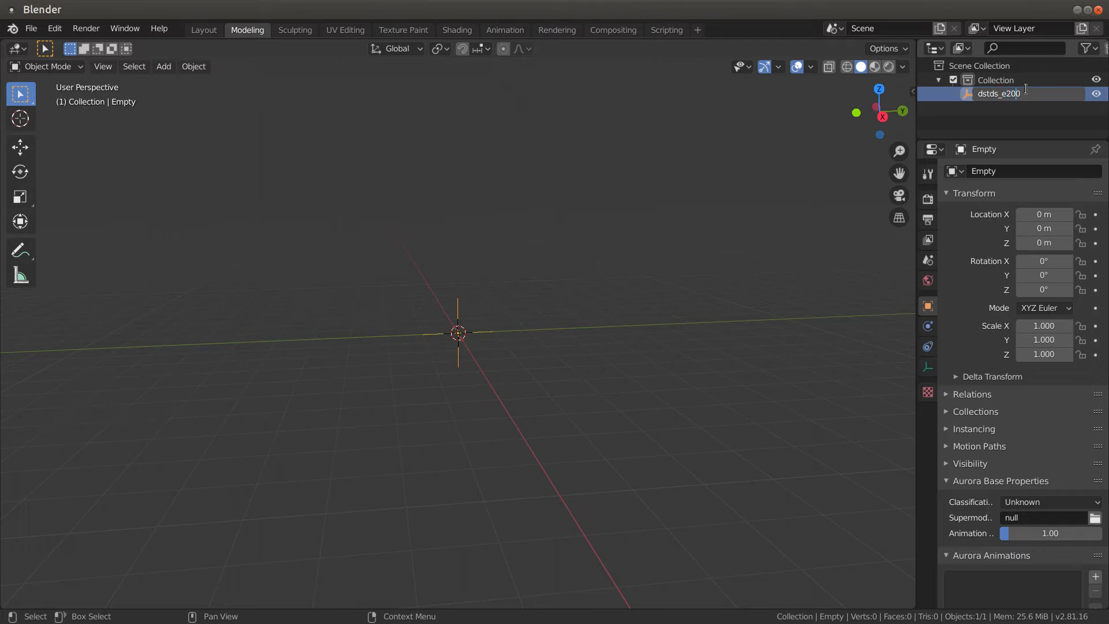
key(Right)
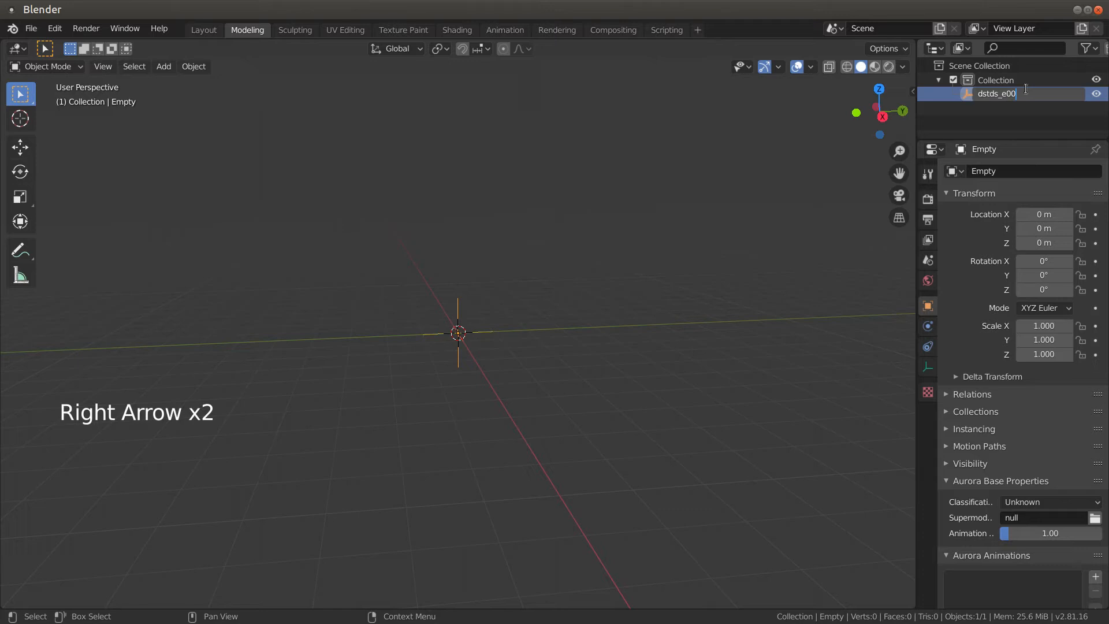
key(Right)
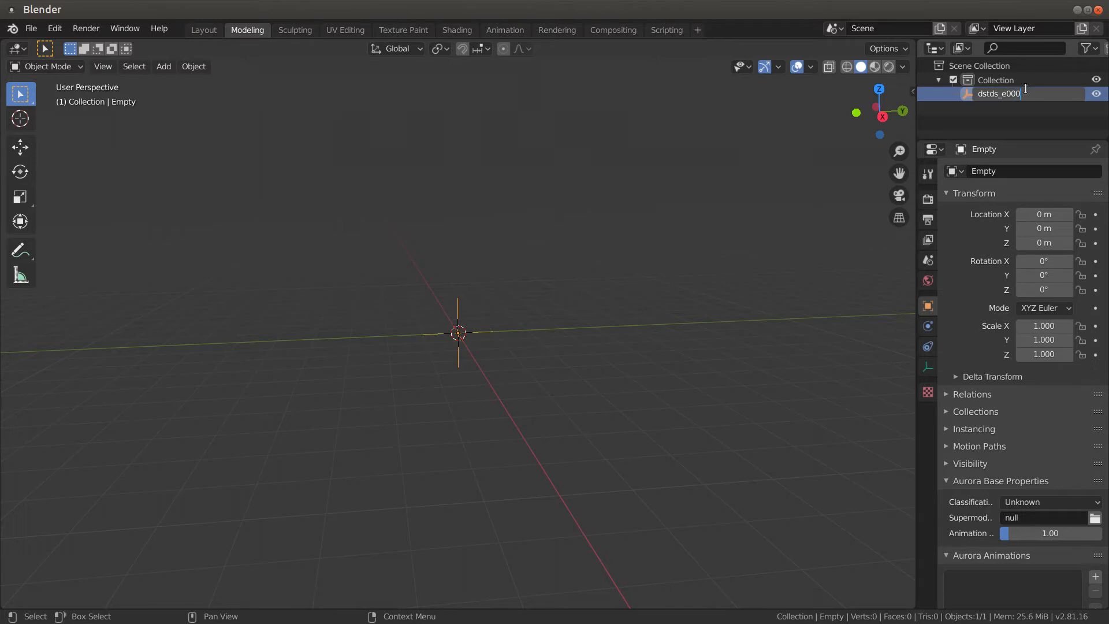
key(shift)
text(_0)
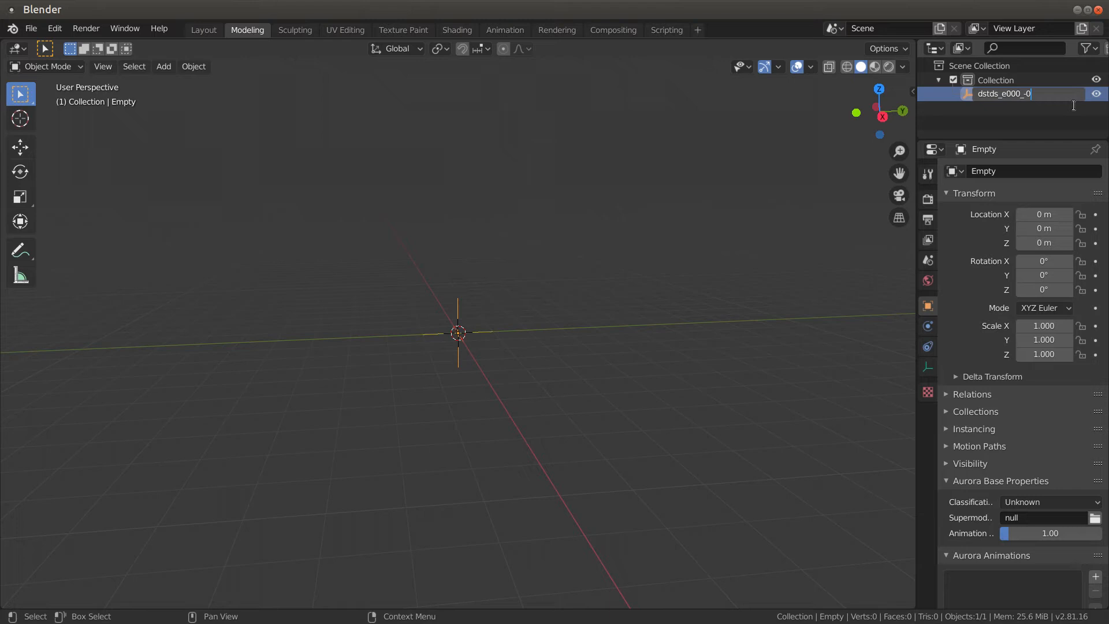
key(Left)
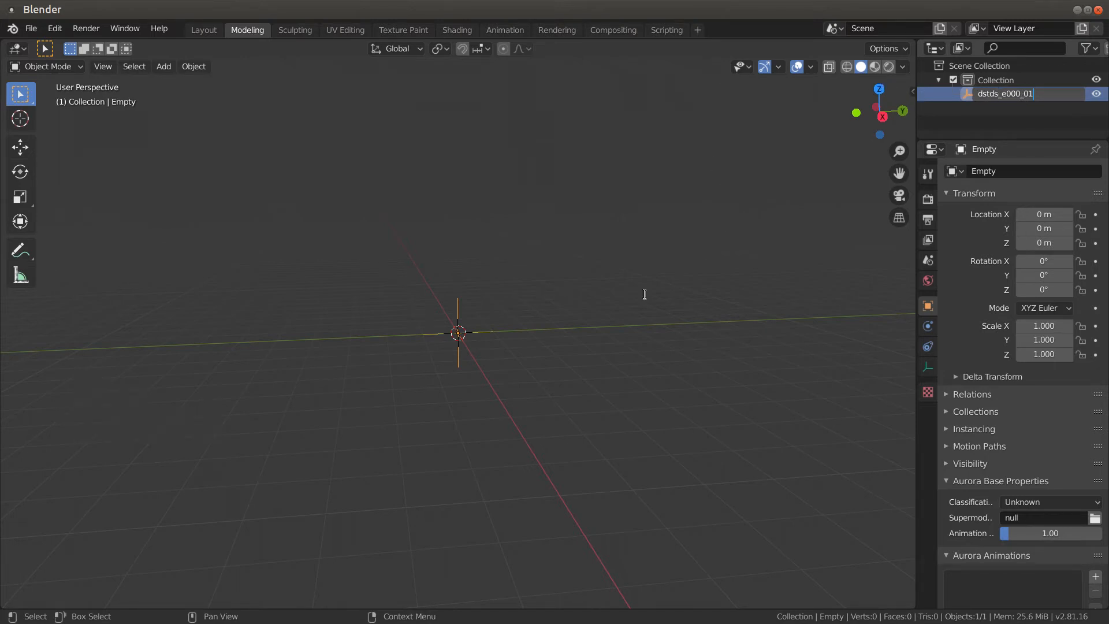
click(1004, 94)
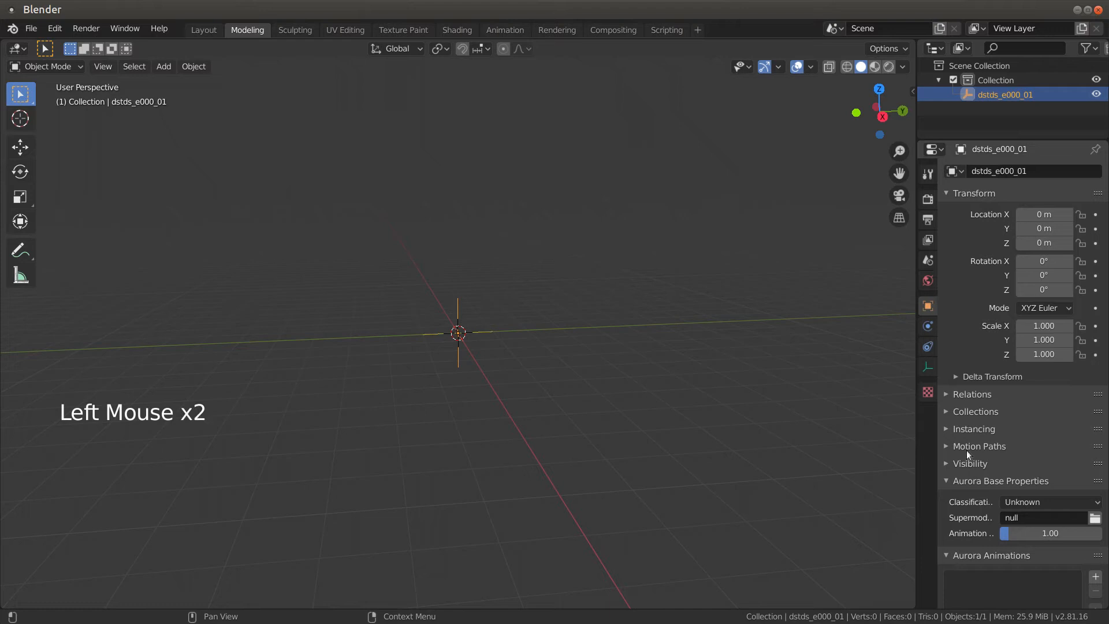
Set the empty's Aurora classification to Tile and run Setup Tile to generate the plane and lights
scroll(down, 3)
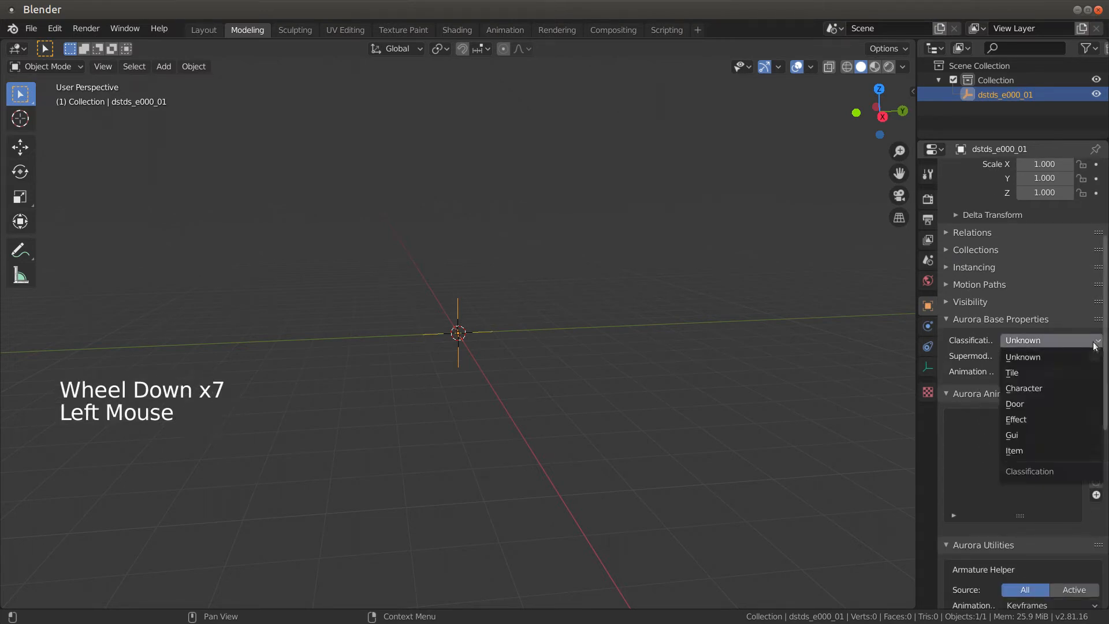
mouse_move(1012, 373)
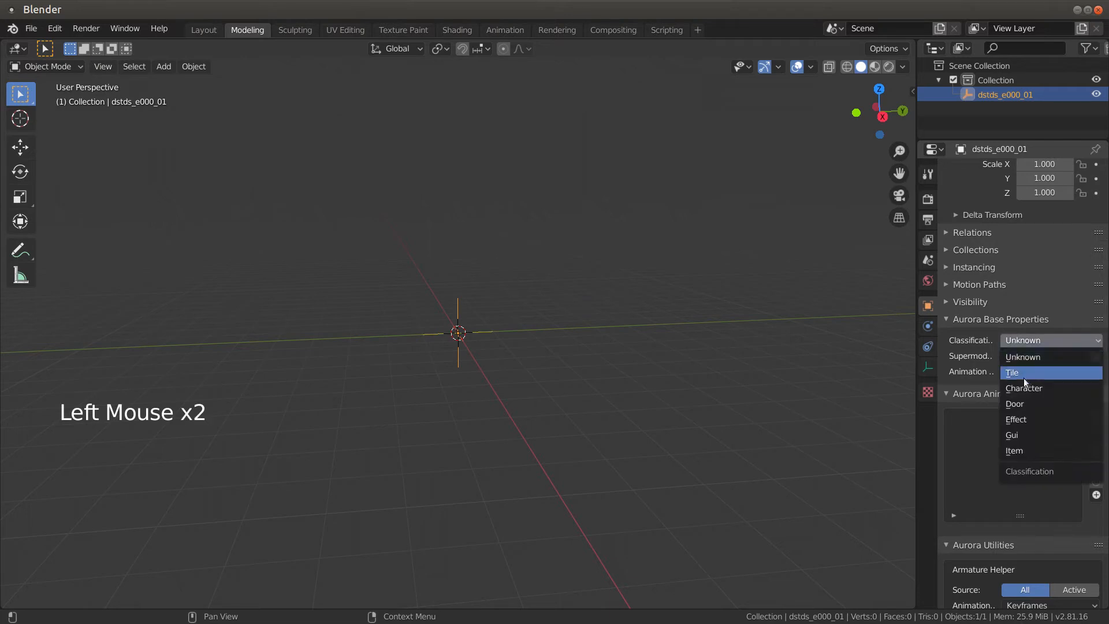
click(1013, 372)
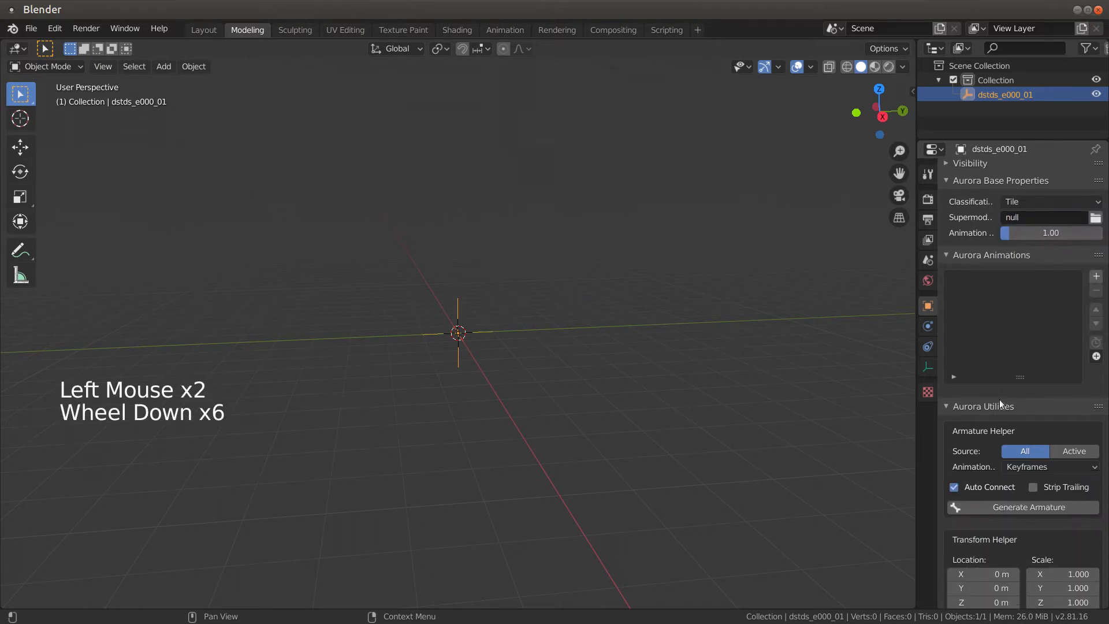
scroll(down, 3)
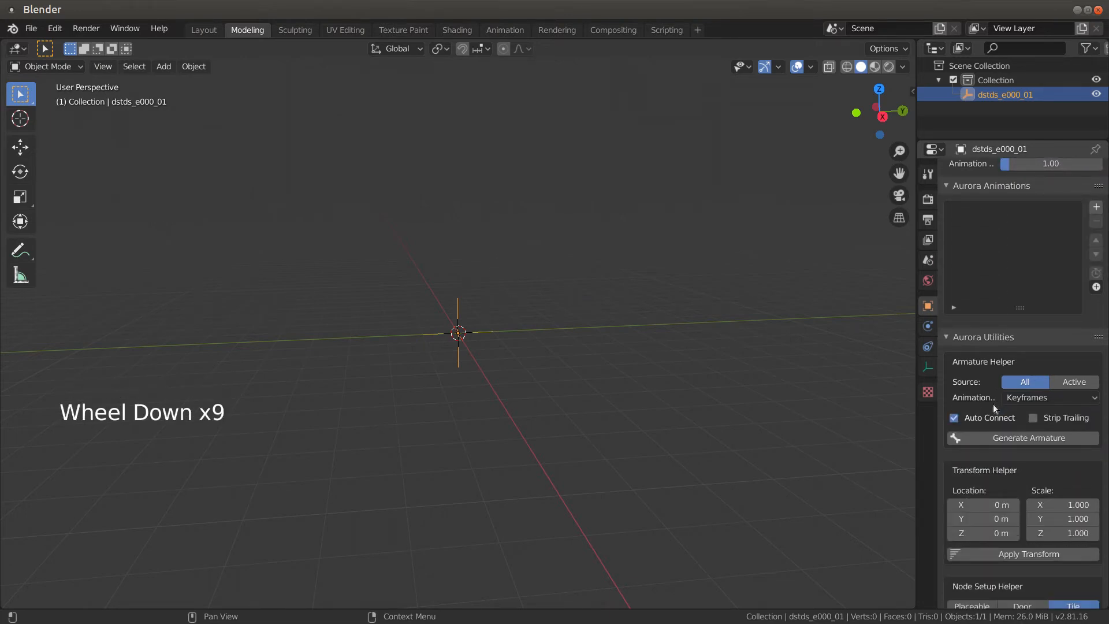
scroll(down, 3)
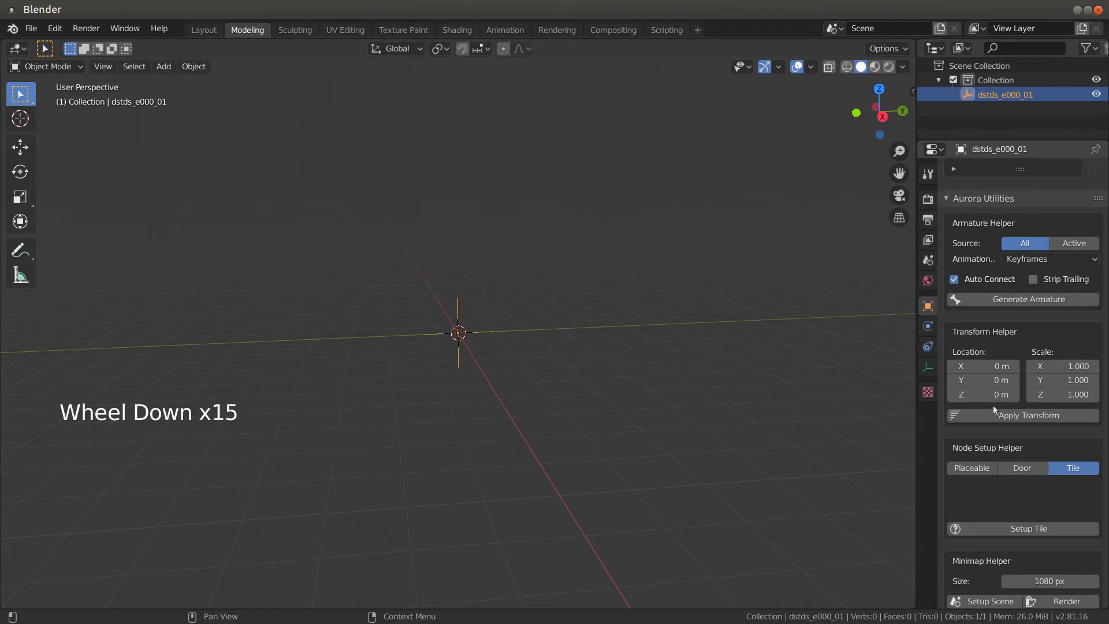
scroll(down, 3)
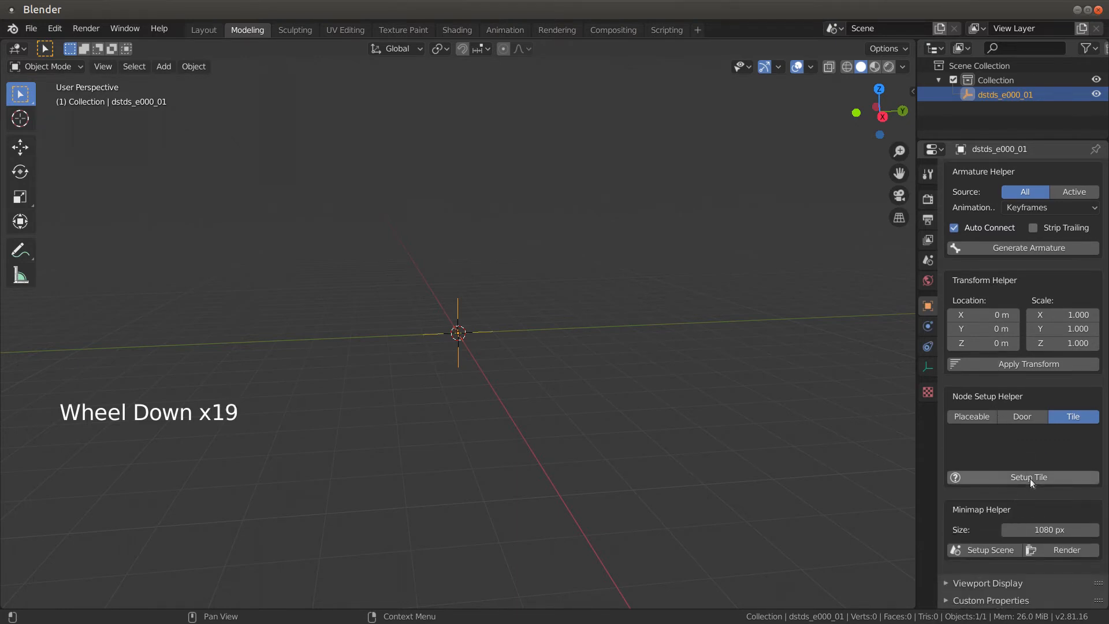
click(1029, 477)
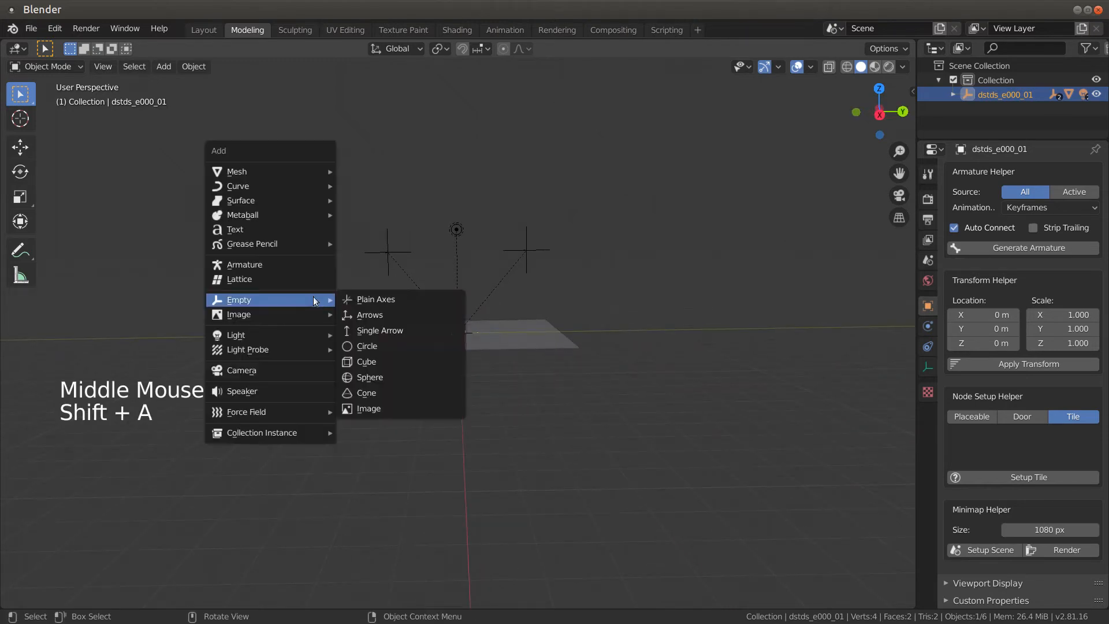
Select the tile's lights and helper empties and move them straight up along Z above the plane
click(373, 298)
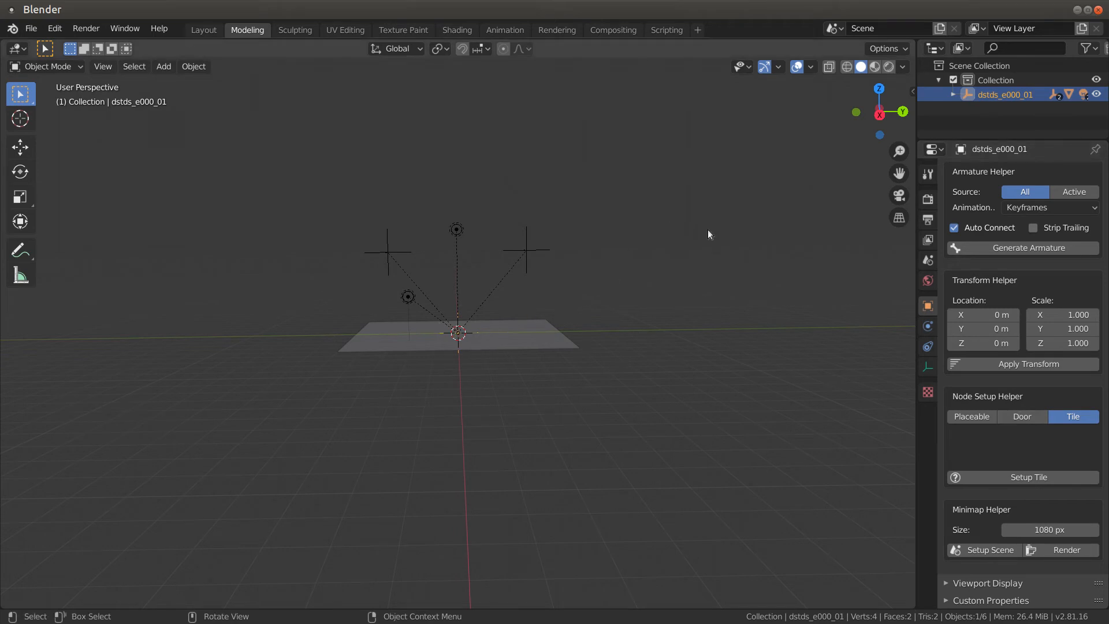
mouse_move(638, 339)
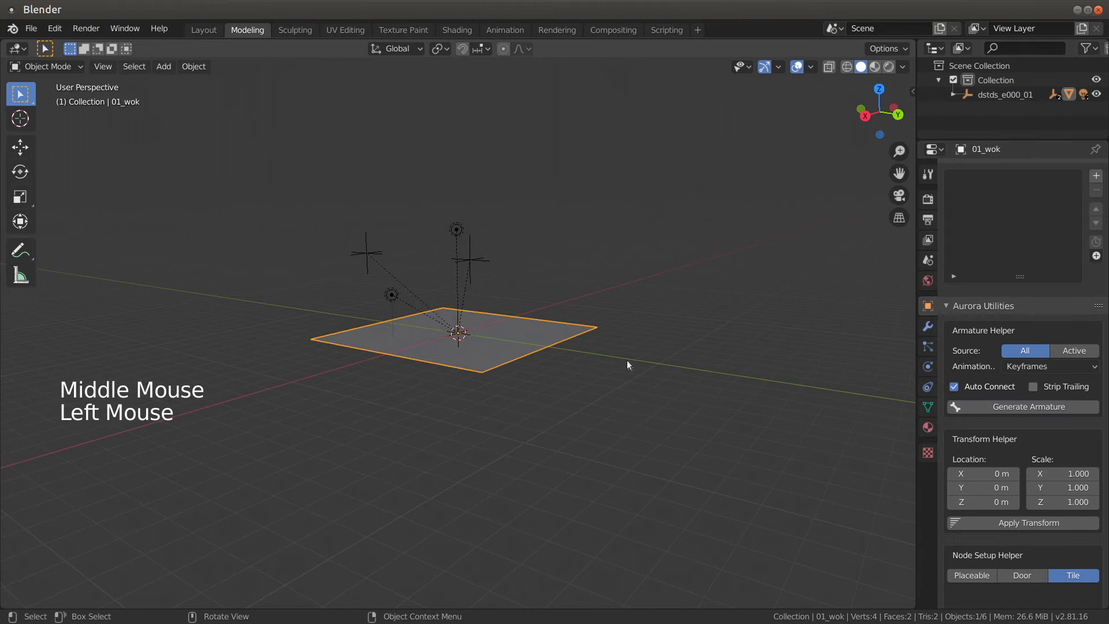
click(927, 428)
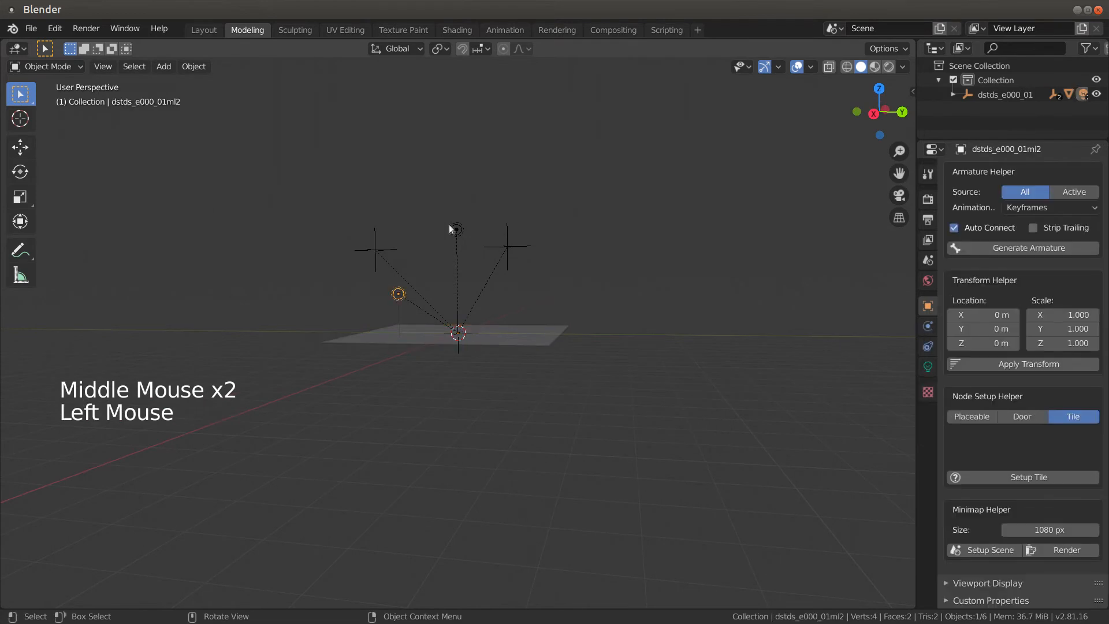
click(455, 229)
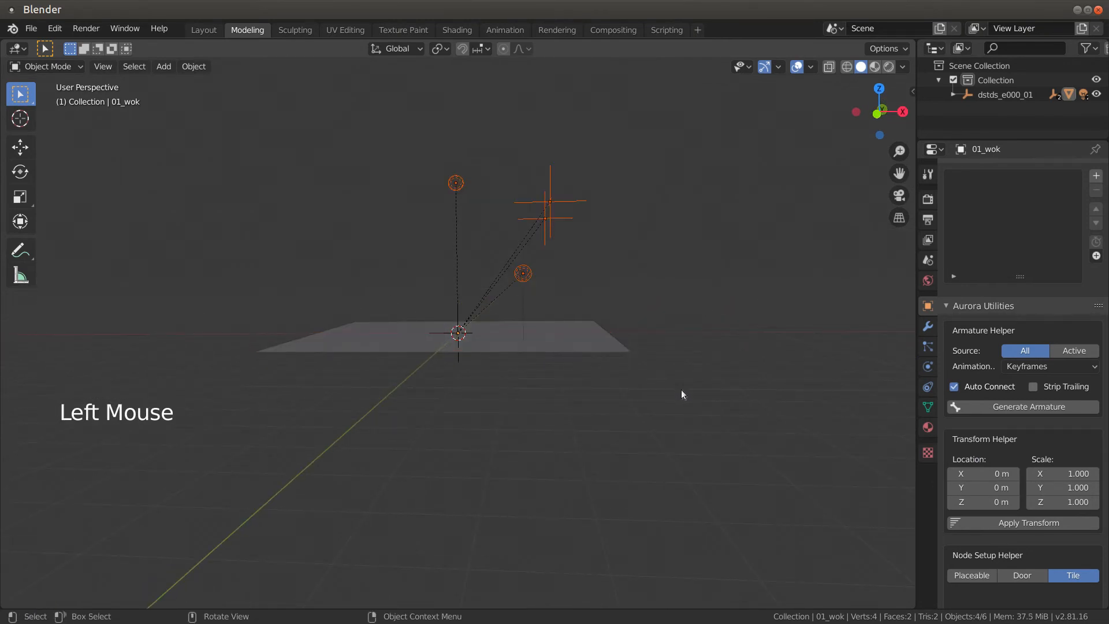
key(g)
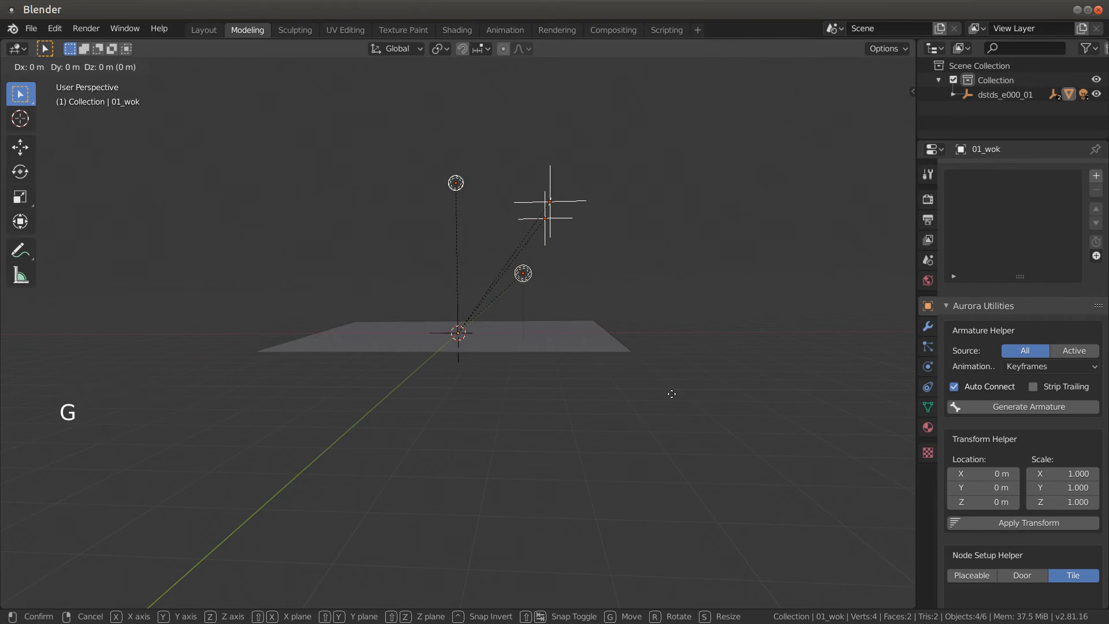
key(z)
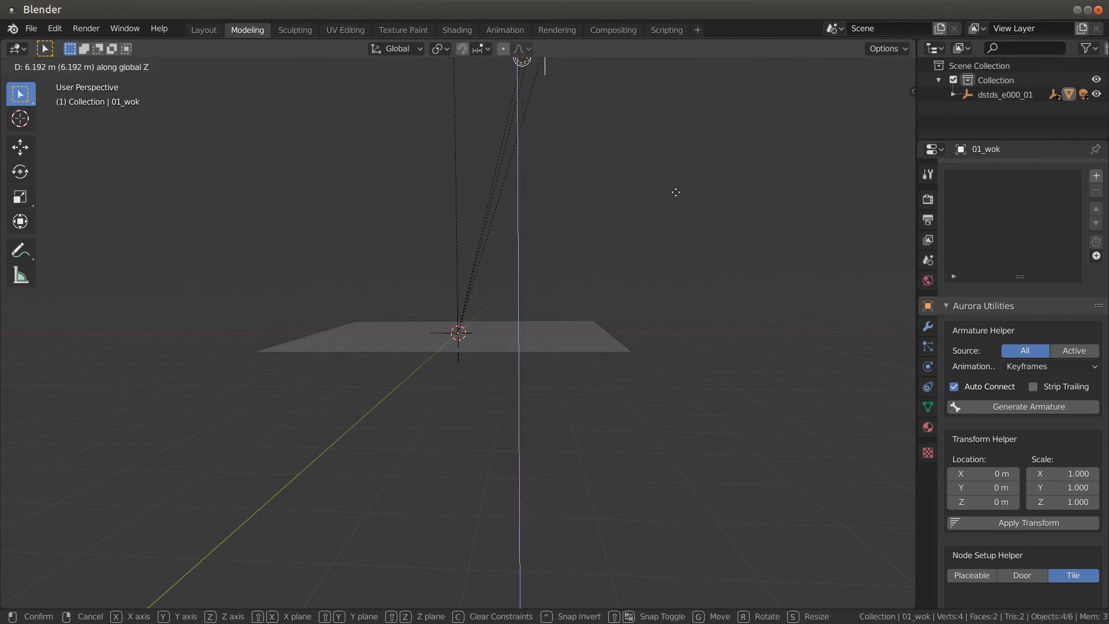
scroll(down, 3)
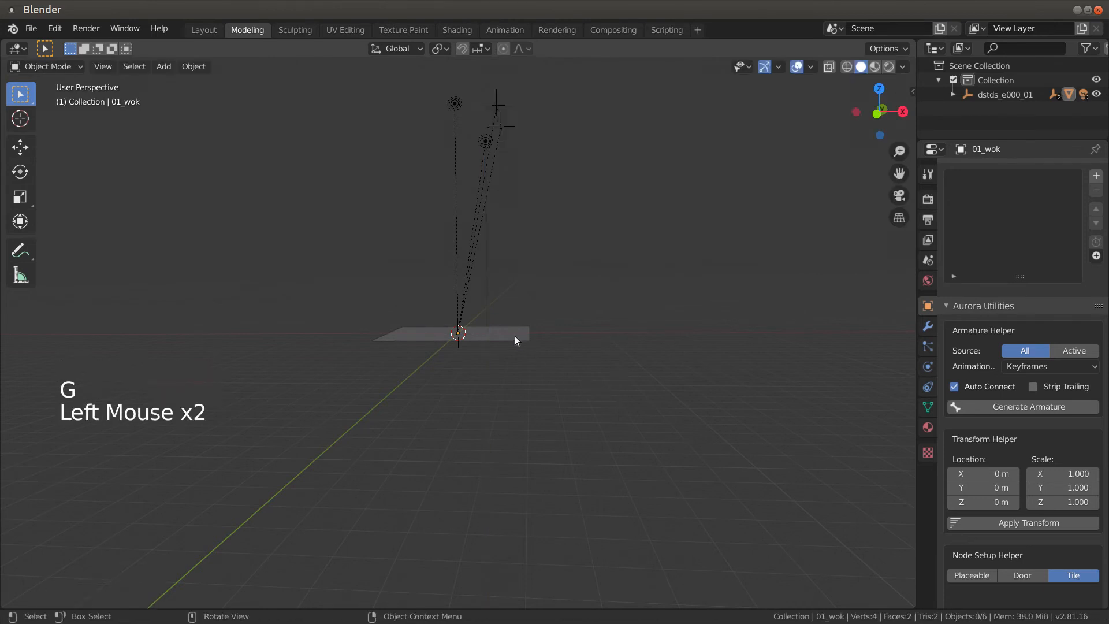
Set the walkmesh plane's Location Z to 6 m in the Item sidebar
key(n)
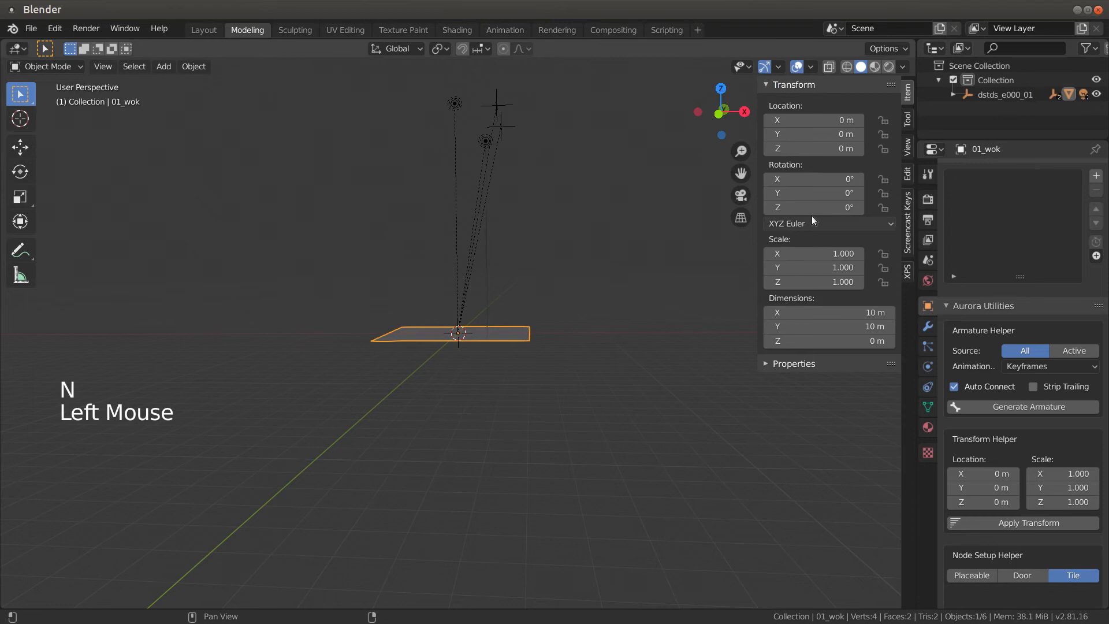
double_click(813, 149)
text(6)
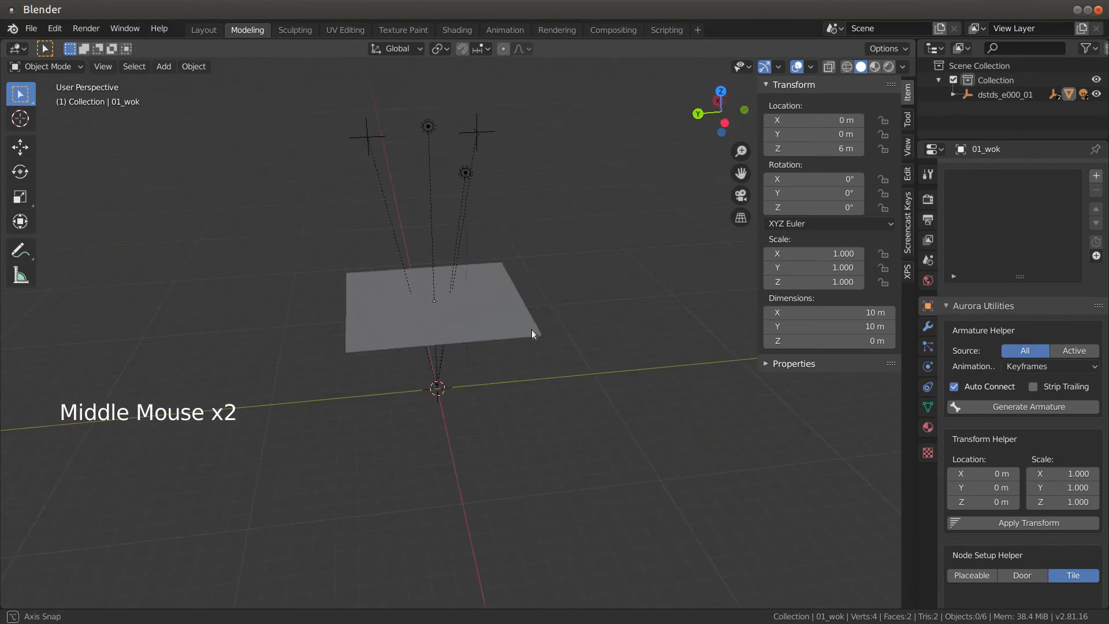
scroll(up, 3)
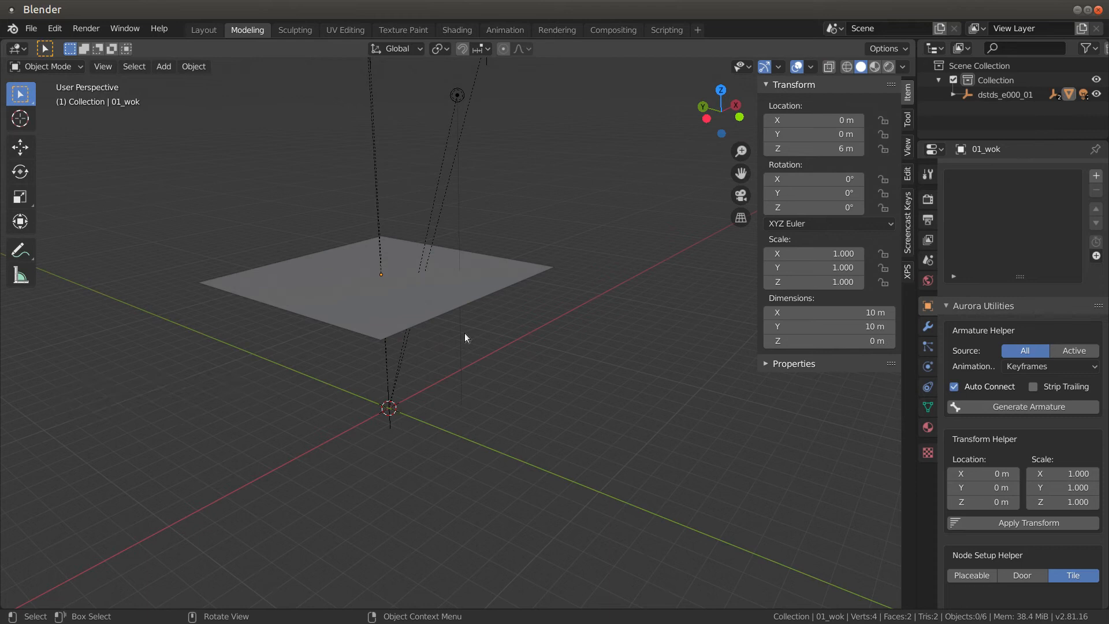
key(ctrl+a)
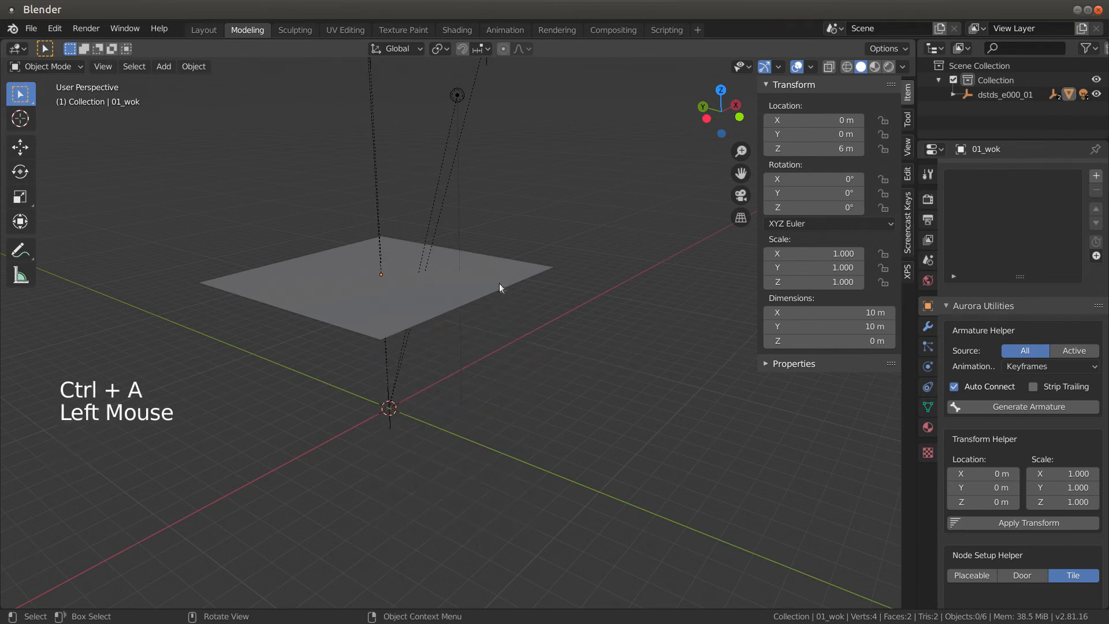
key(ctrl+a)
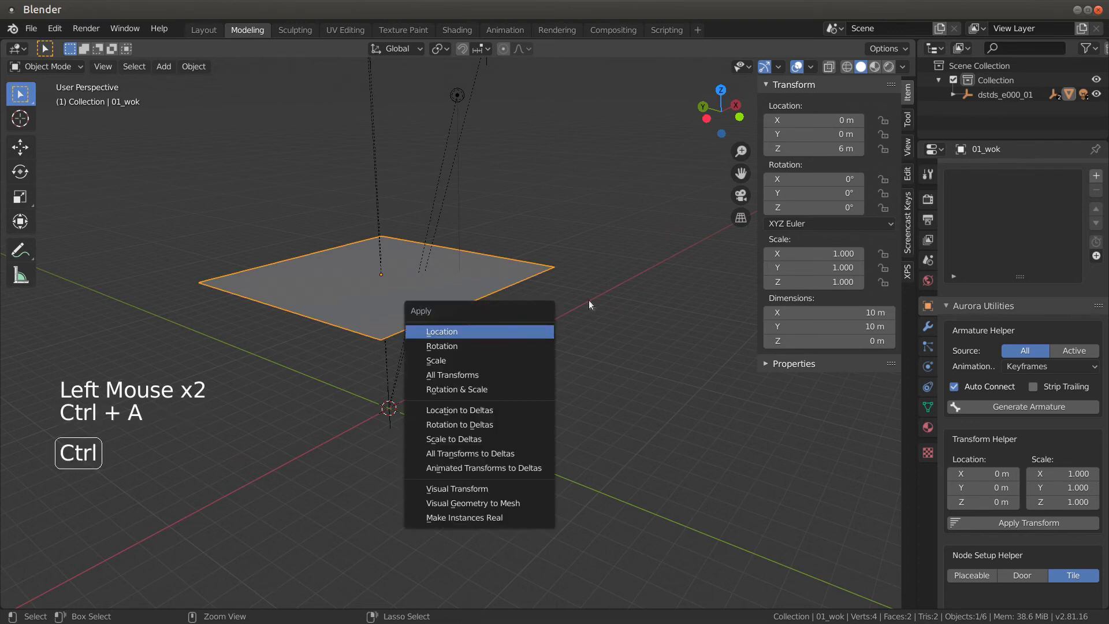
click(441, 331)
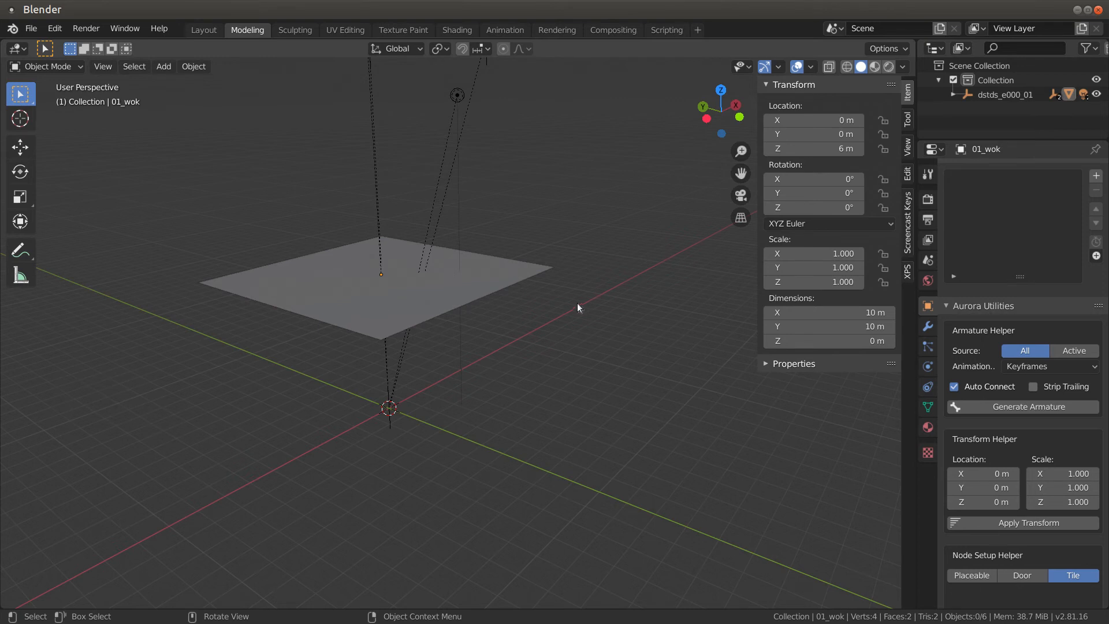
mouse_move(436, 225)
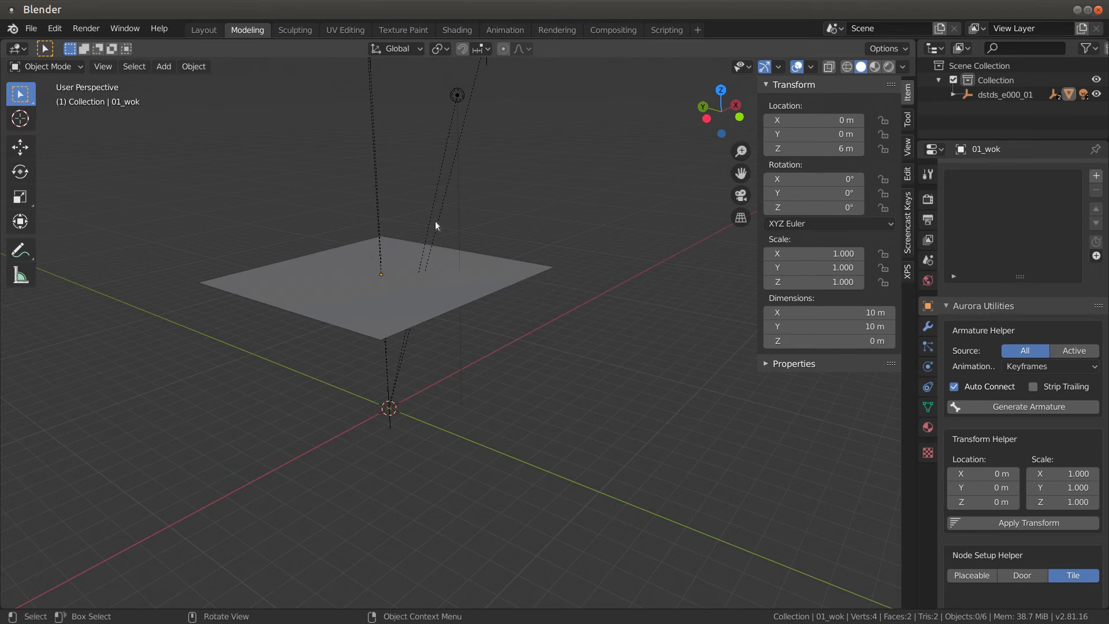
mouse_move(282, 311)
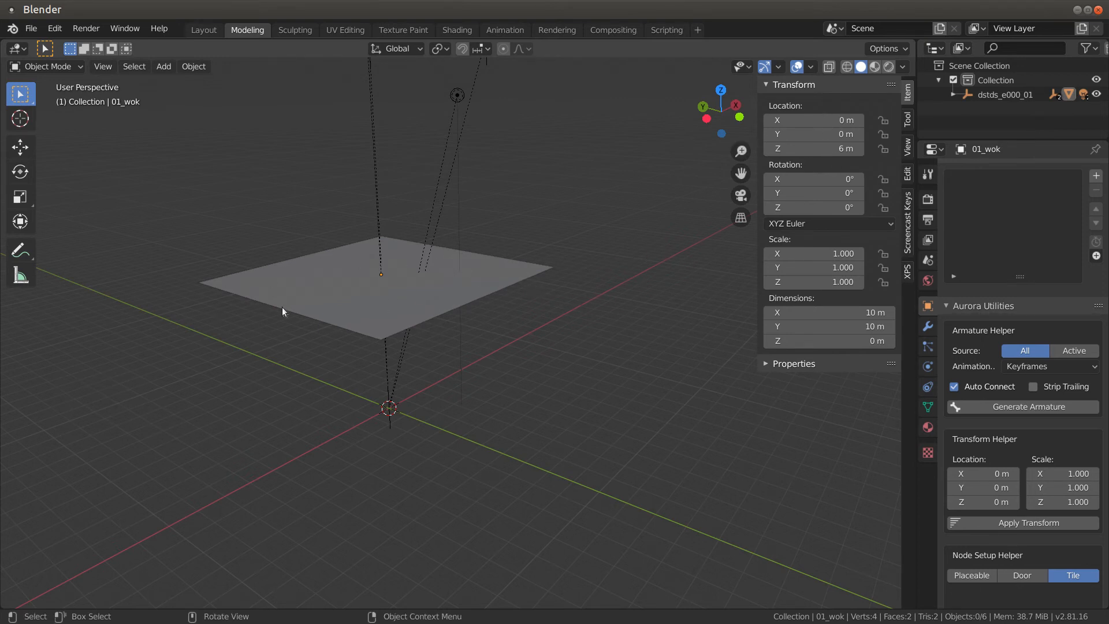
key(ctrl+a)
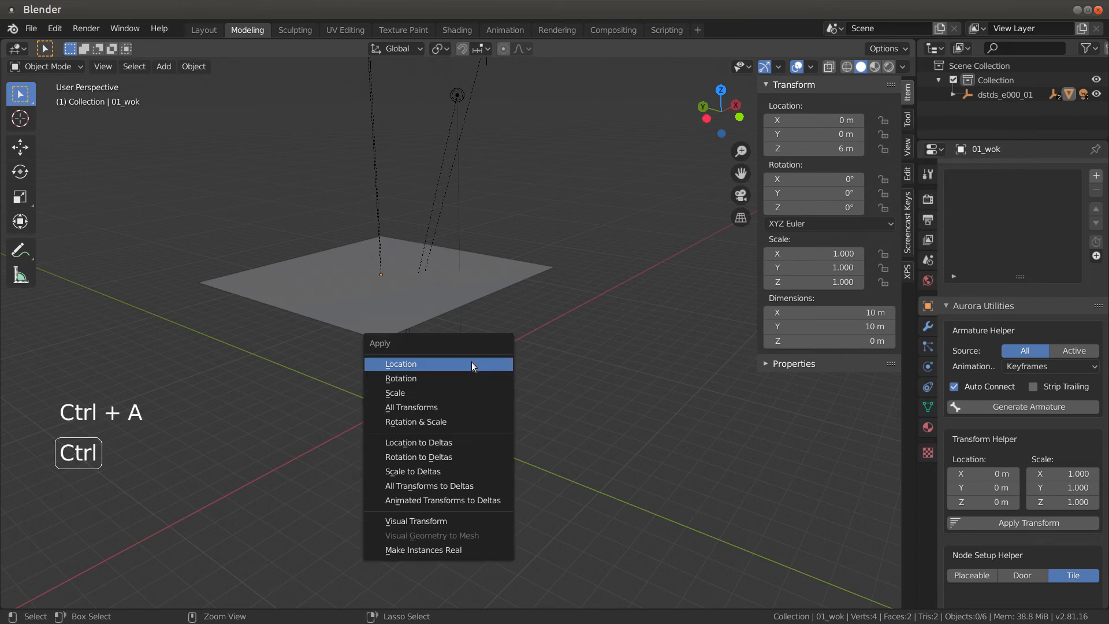
mouse_move(399, 393)
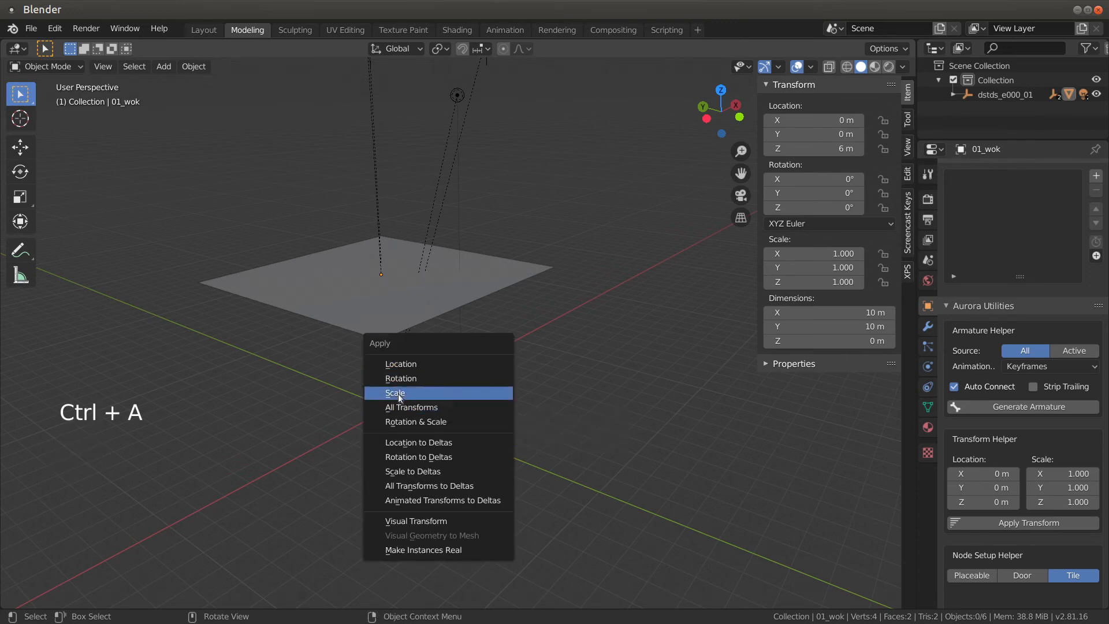
mouse_move(400, 364)
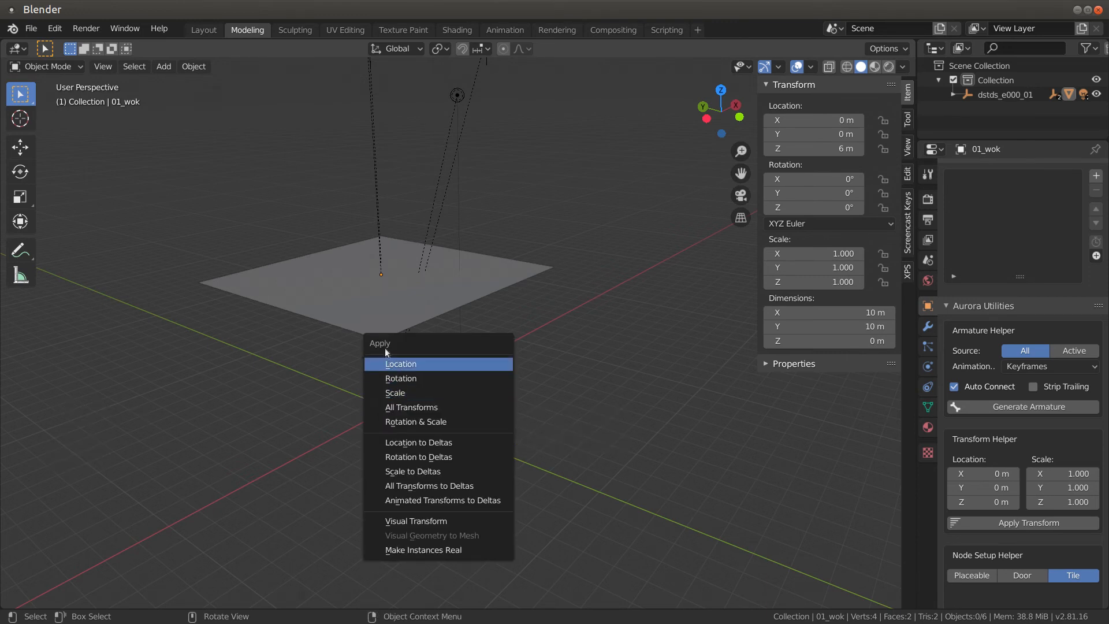
click(401, 364)
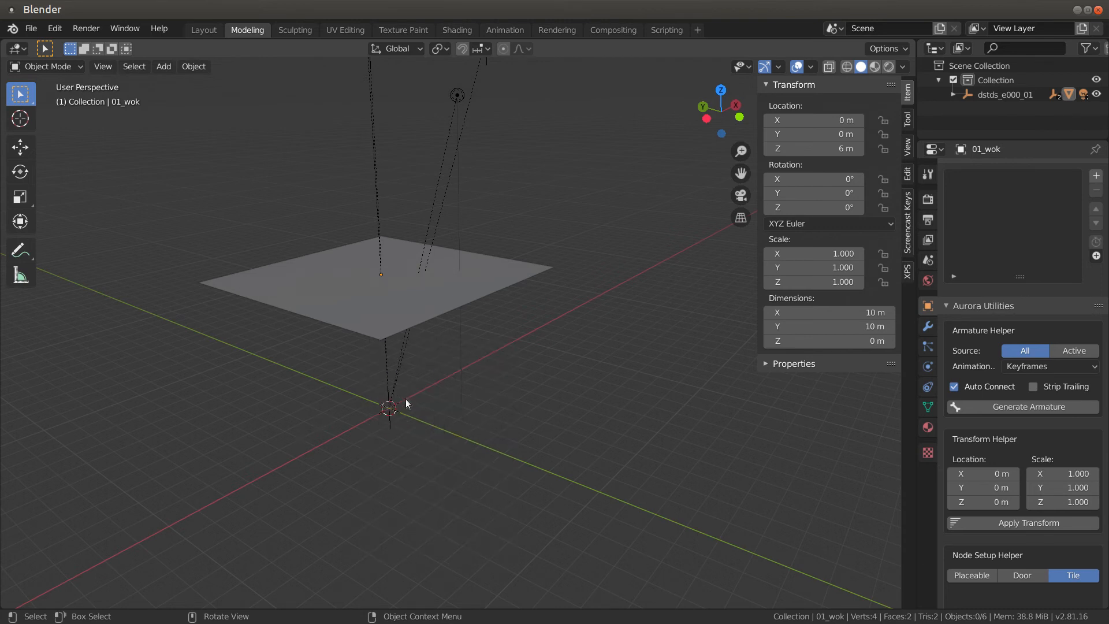
key(ctrl+a)
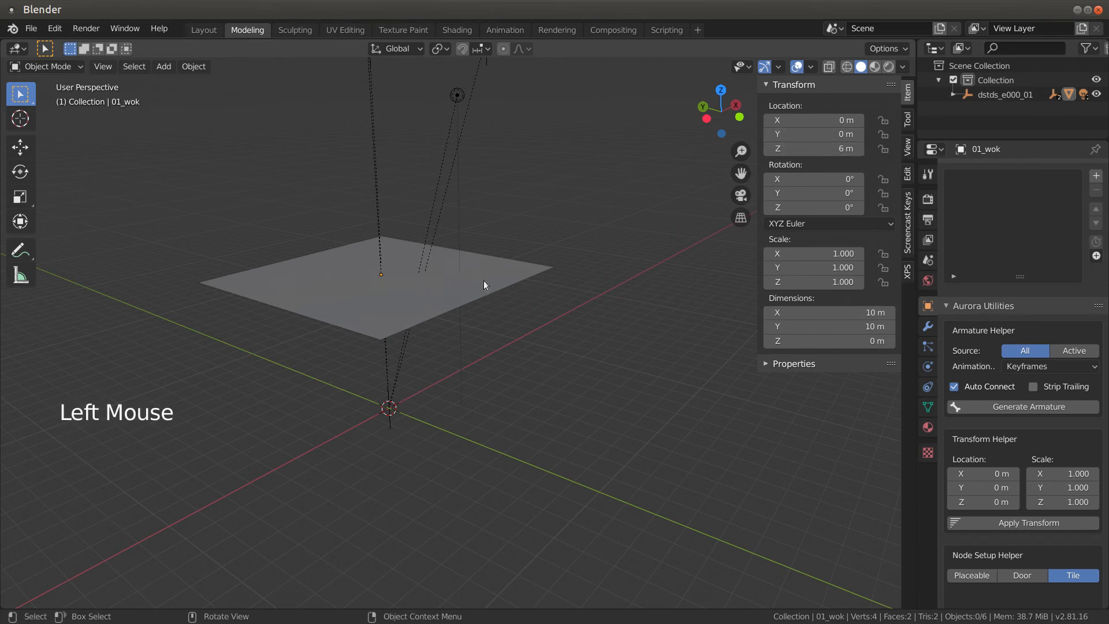
Apply All Transforms to the plane so its location reads 0 while it stays raised
key(ctrl+a)
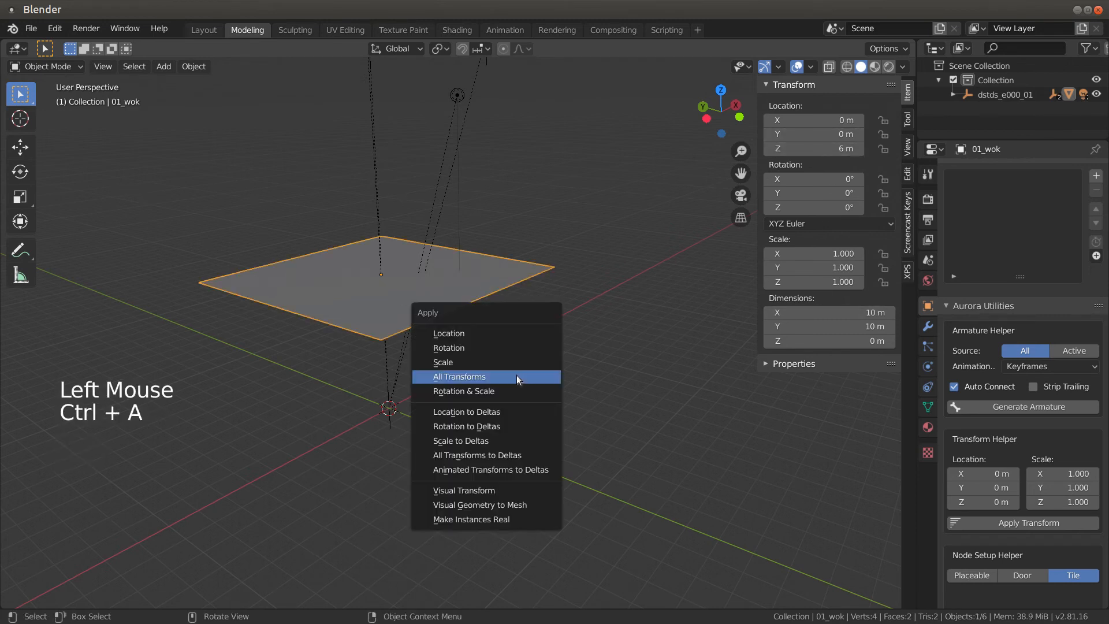
click(458, 376)
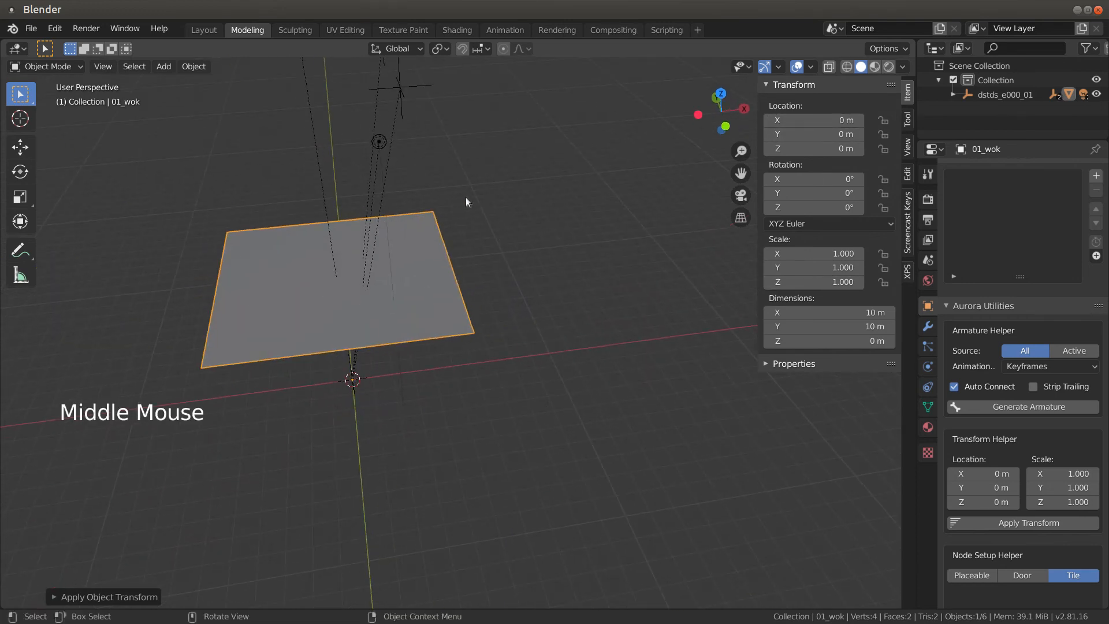
scroll(down, 3)
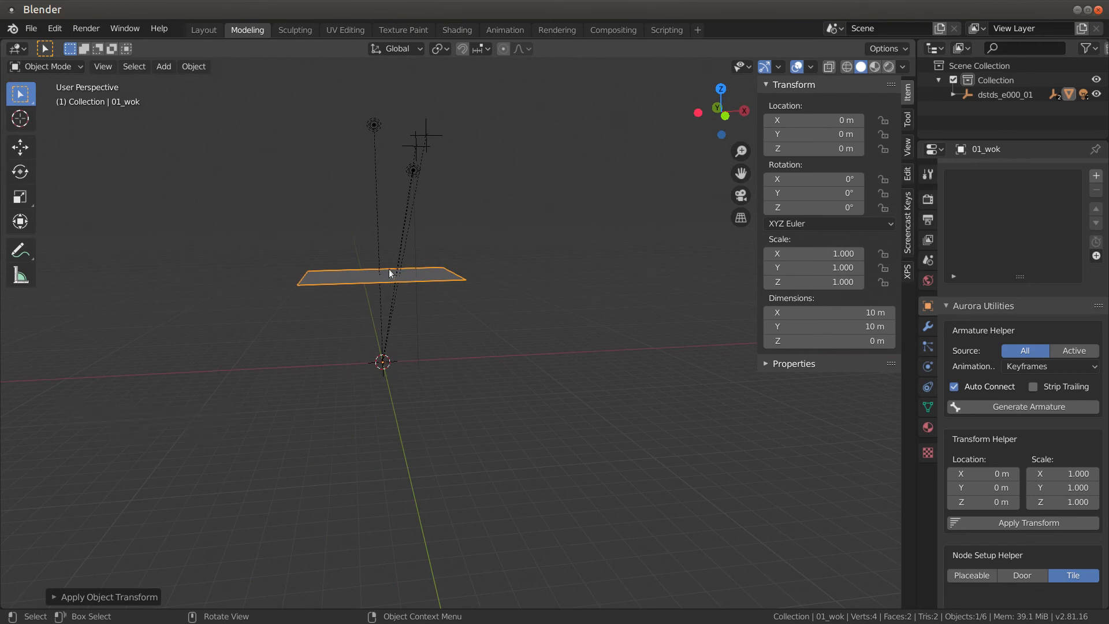
mouse_move(443, 283)
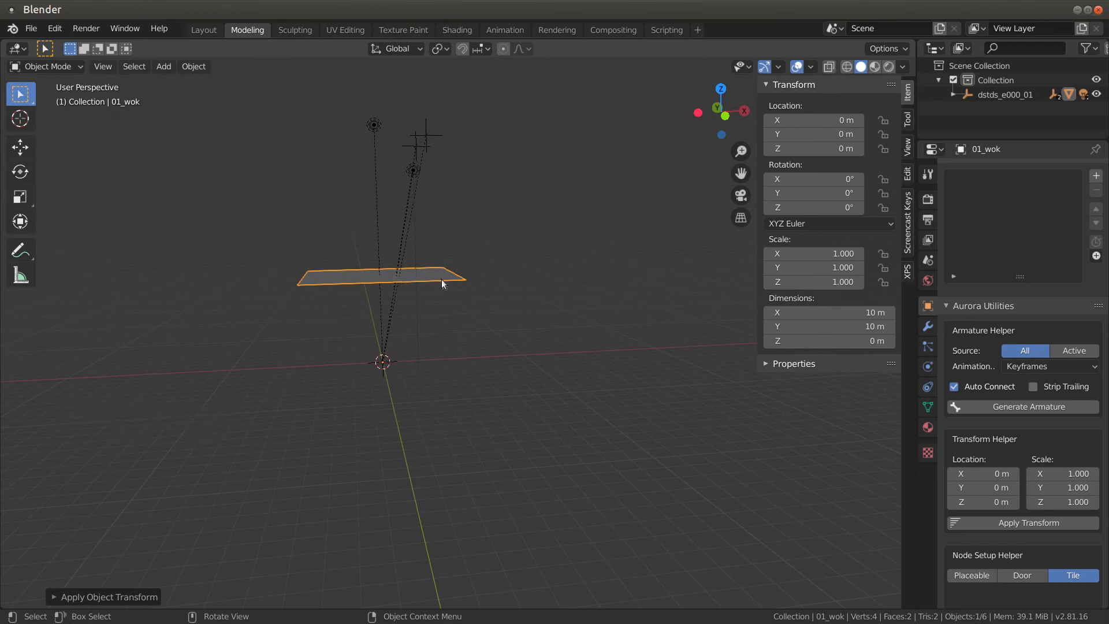
mouse_move(196, 356)
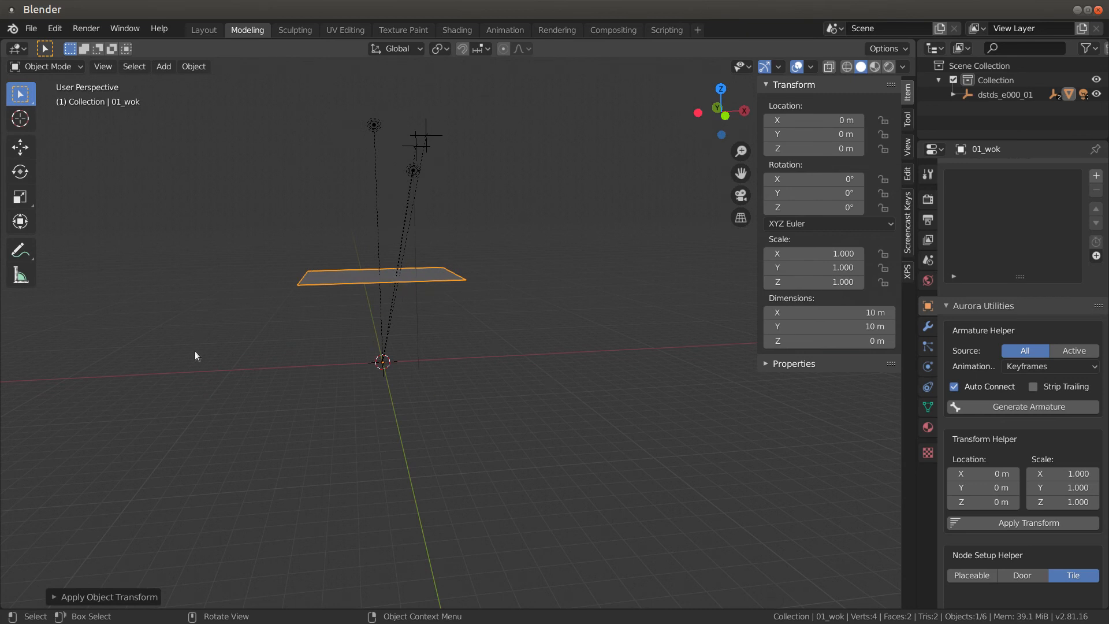
mouse_move(315, 371)
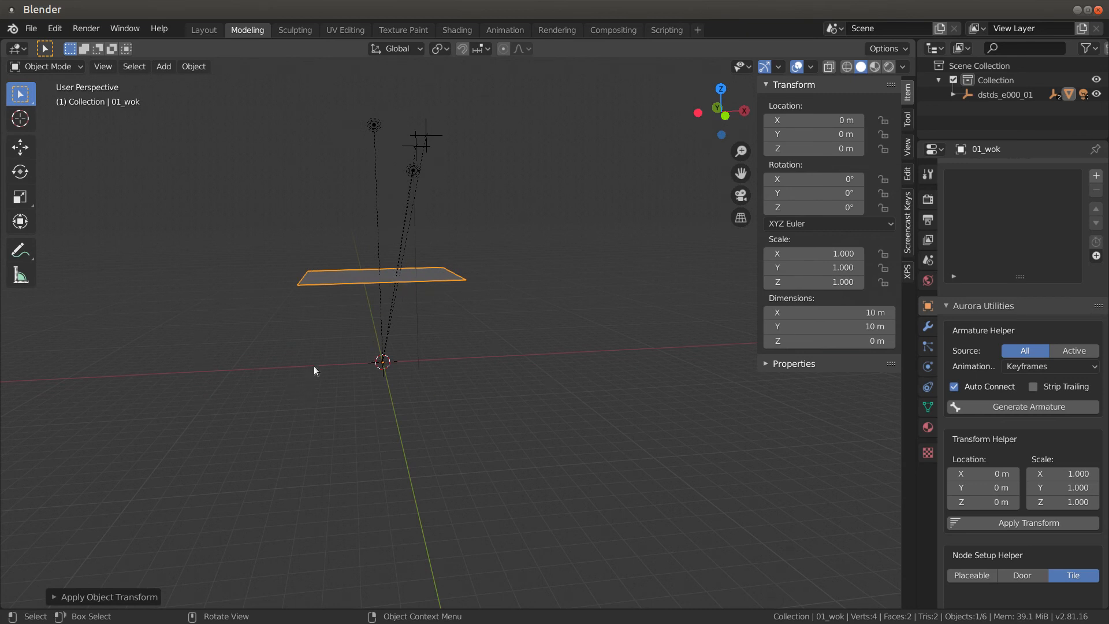
mouse_move(230, 349)
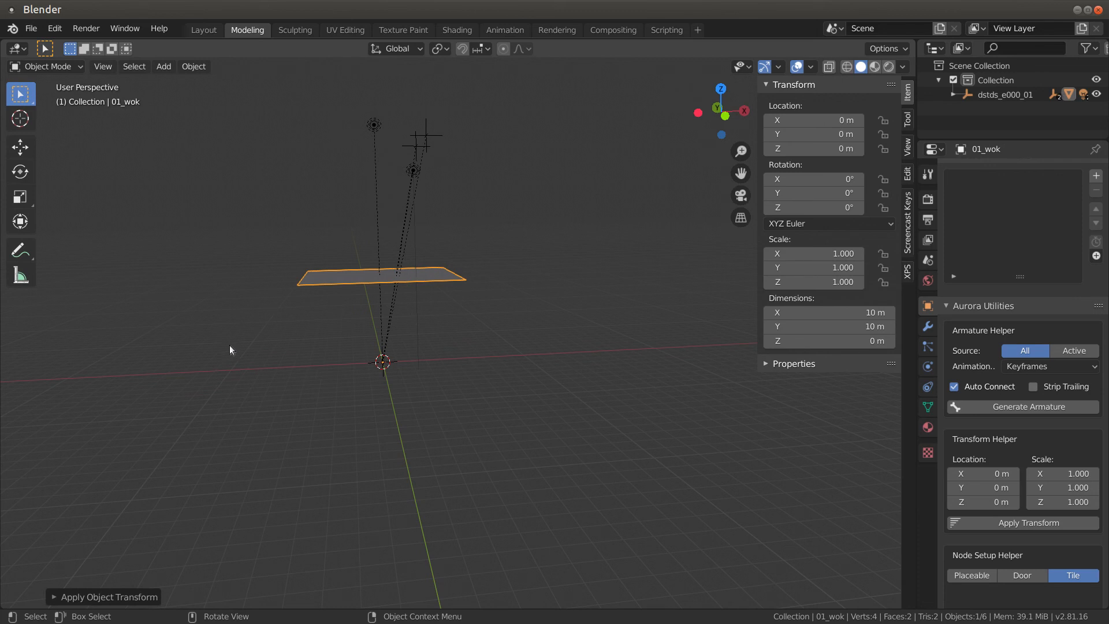
mouse_move(475, 419)
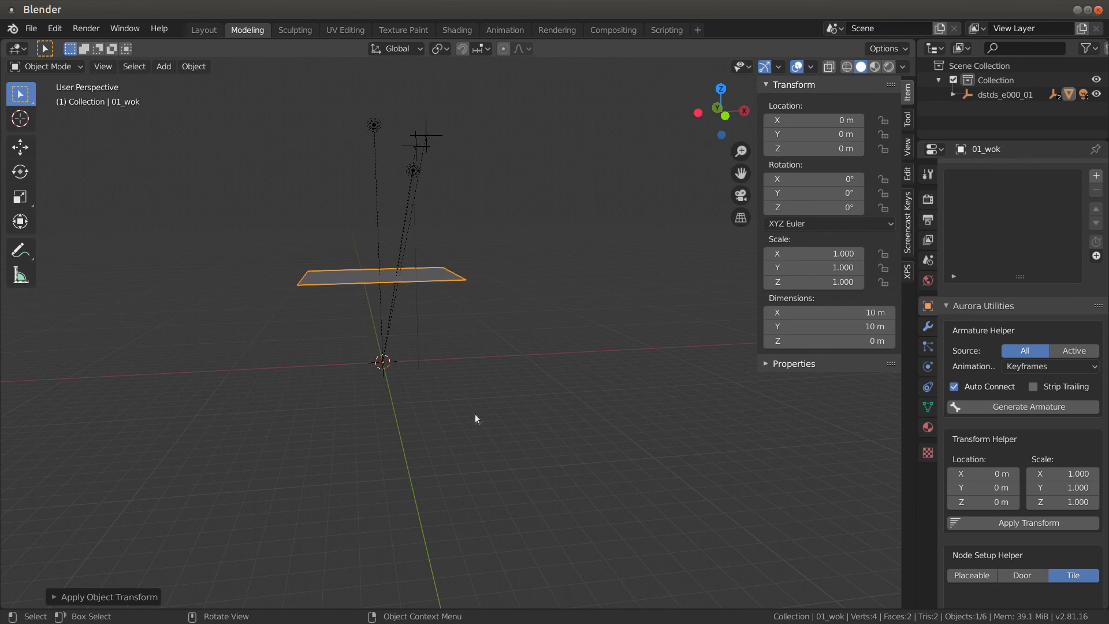
mouse_move(411, 257)
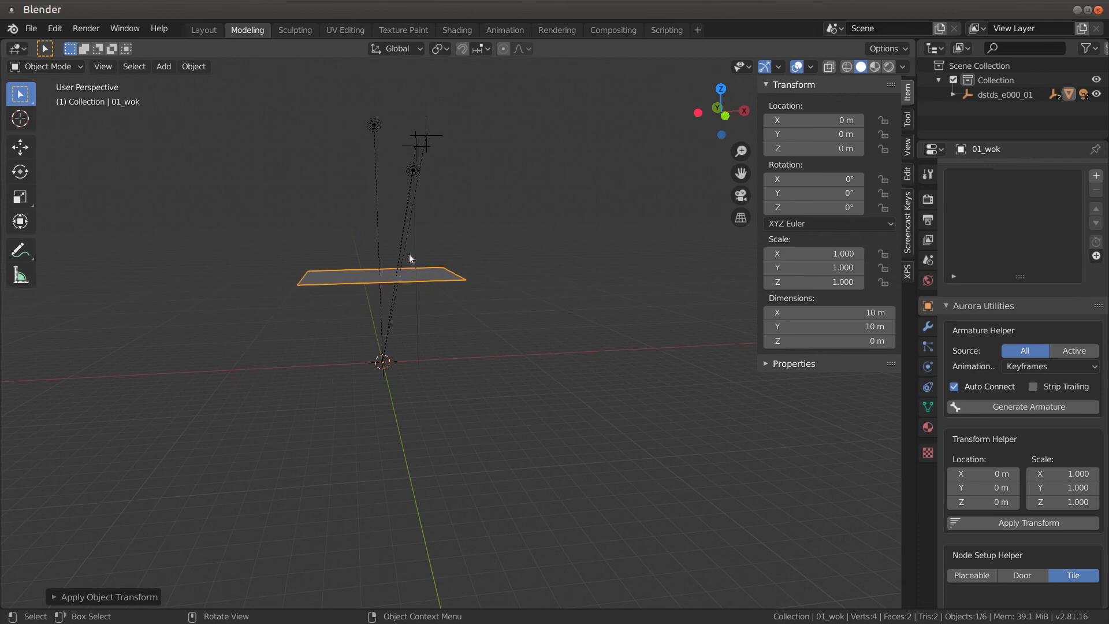
mouse_move(413, 297)
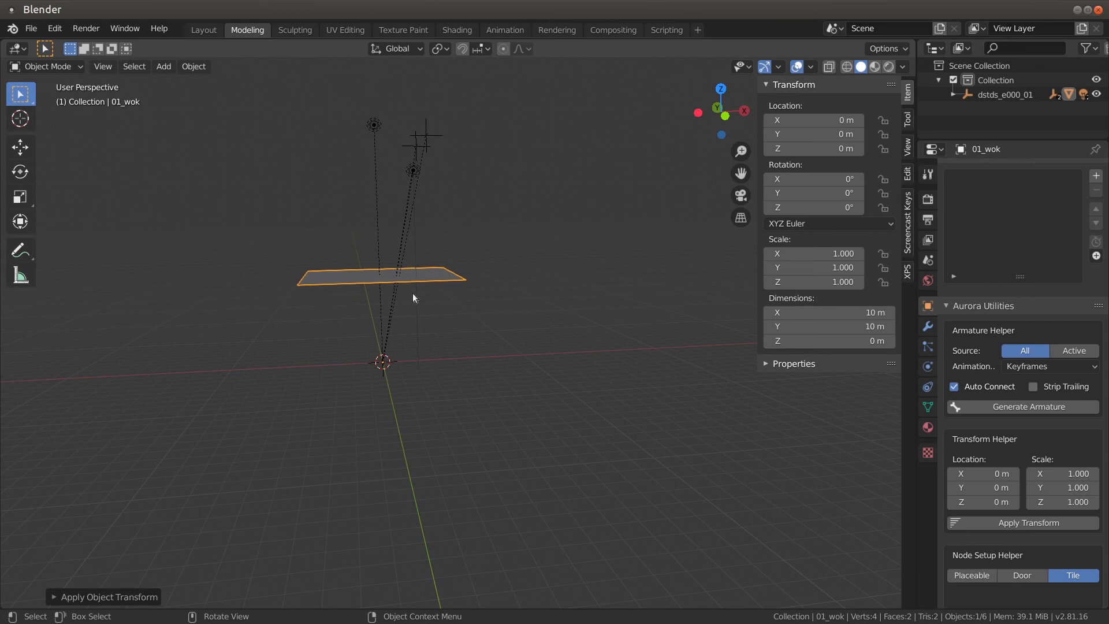
mouse_move(426, 287)
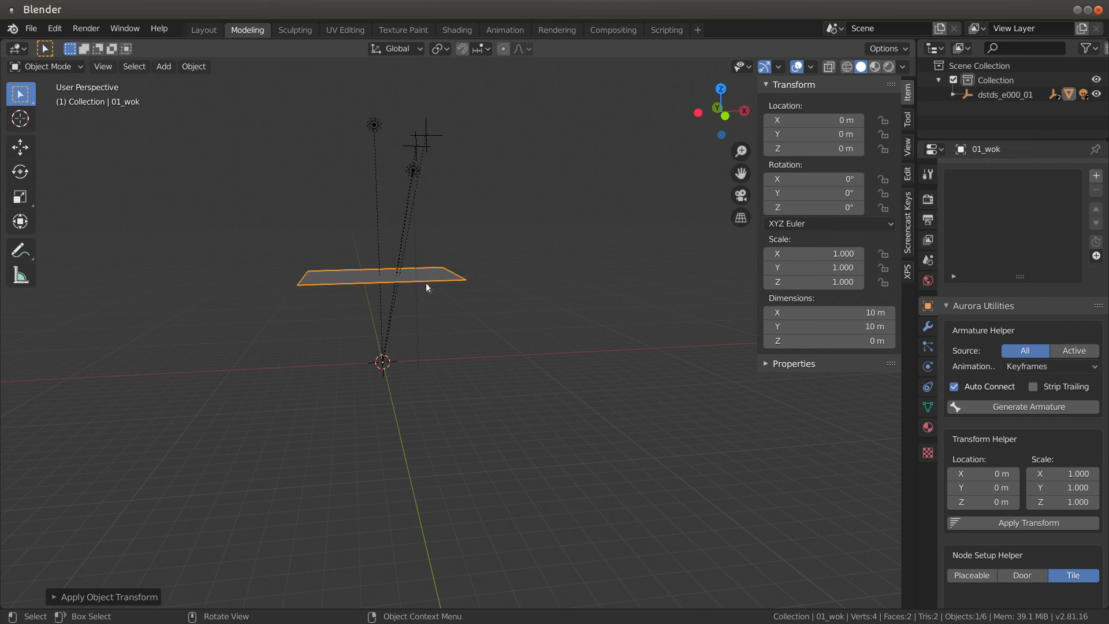
mouse_move(396, 340)
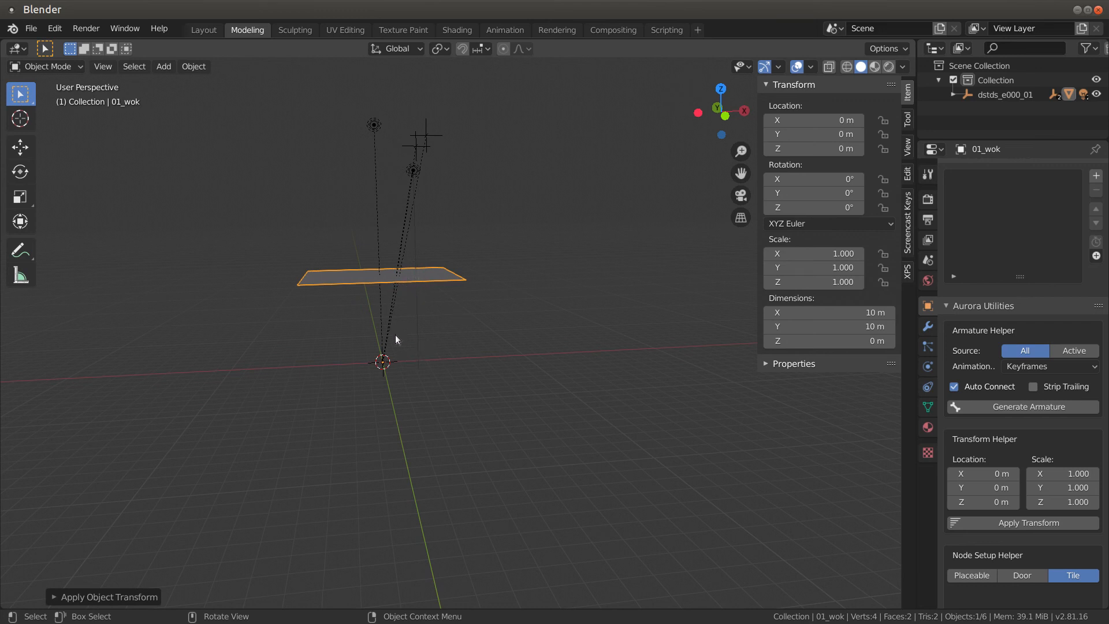
mouse_move(419, 285)
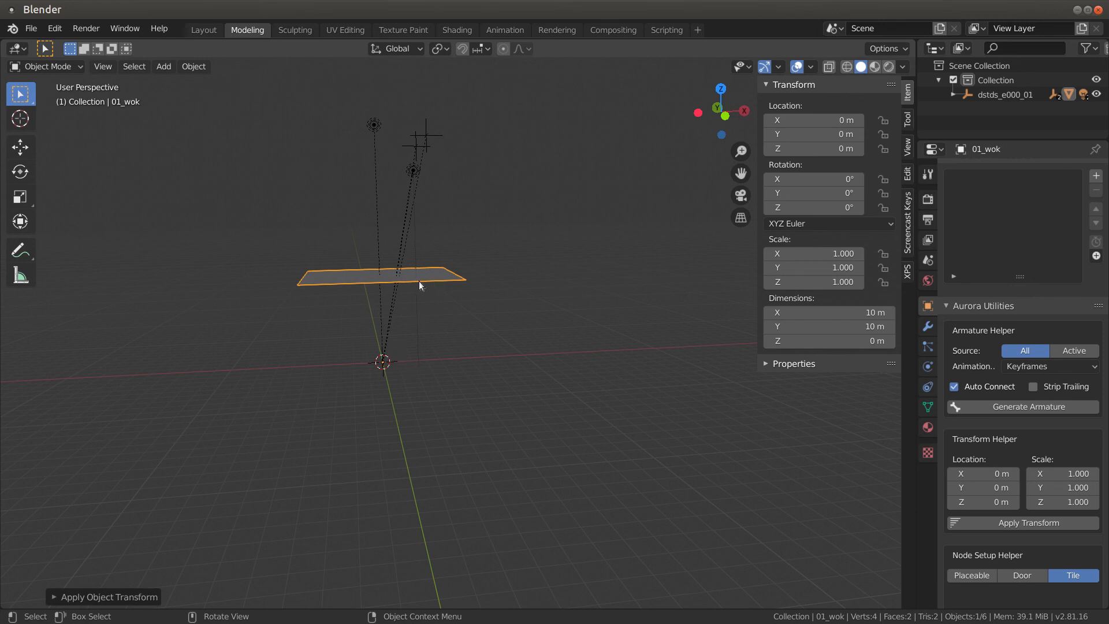
mouse_move(380, 292)
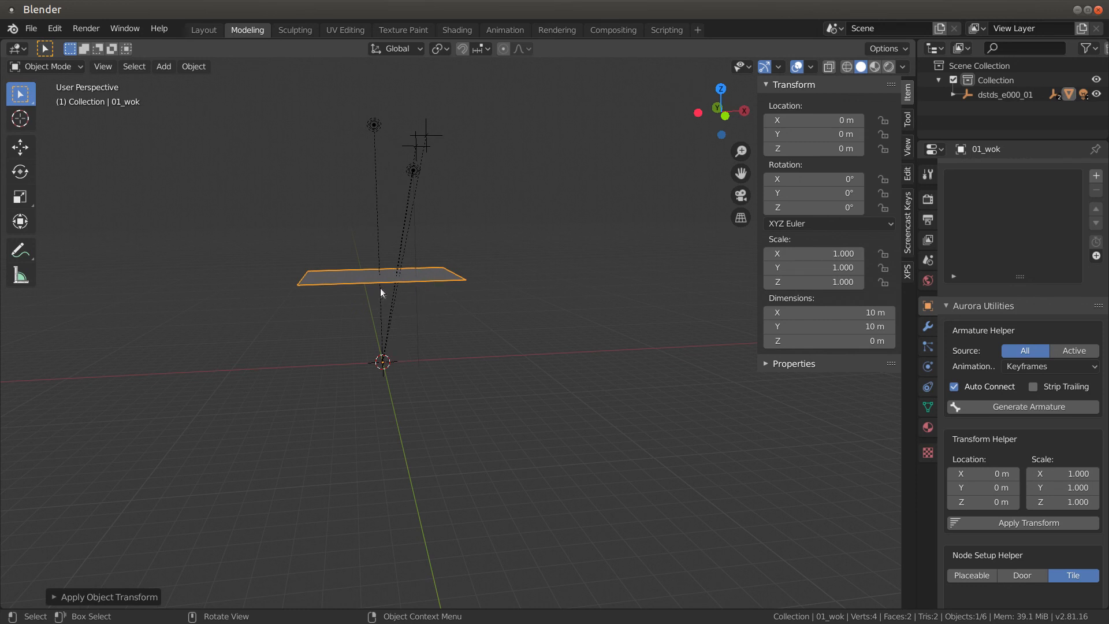
mouse_move(409, 295)
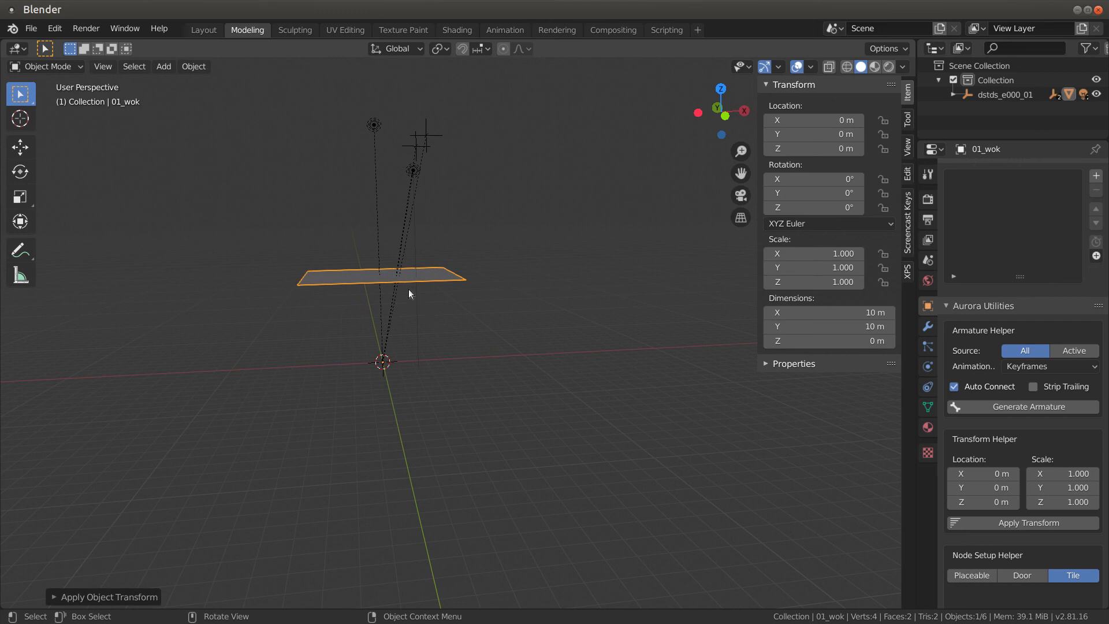
mouse_move(407, 270)
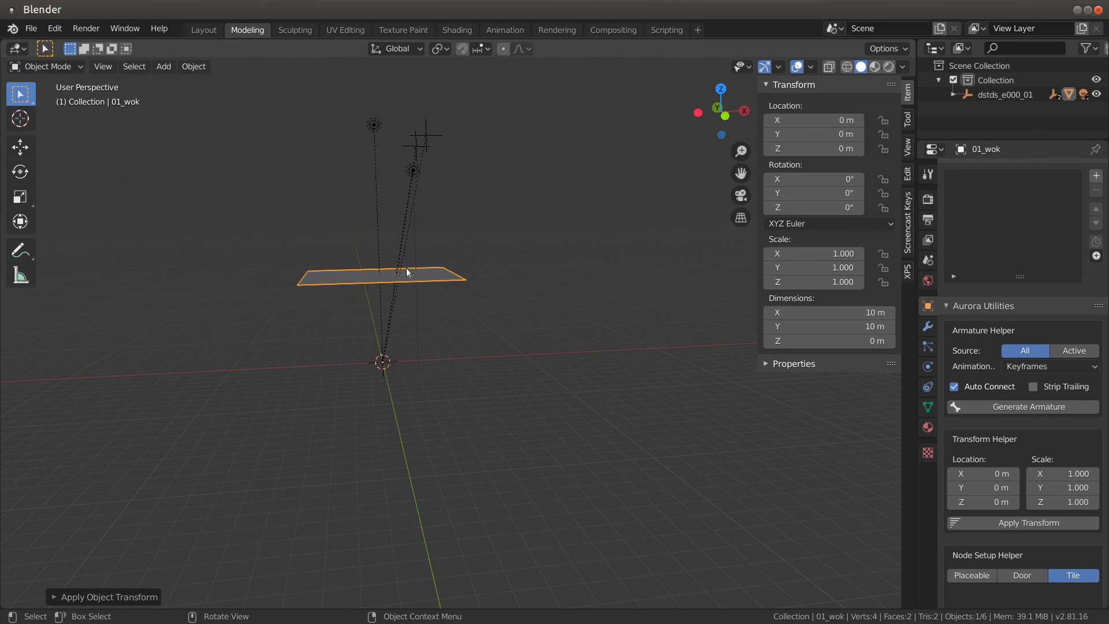
mouse_move(458, 336)
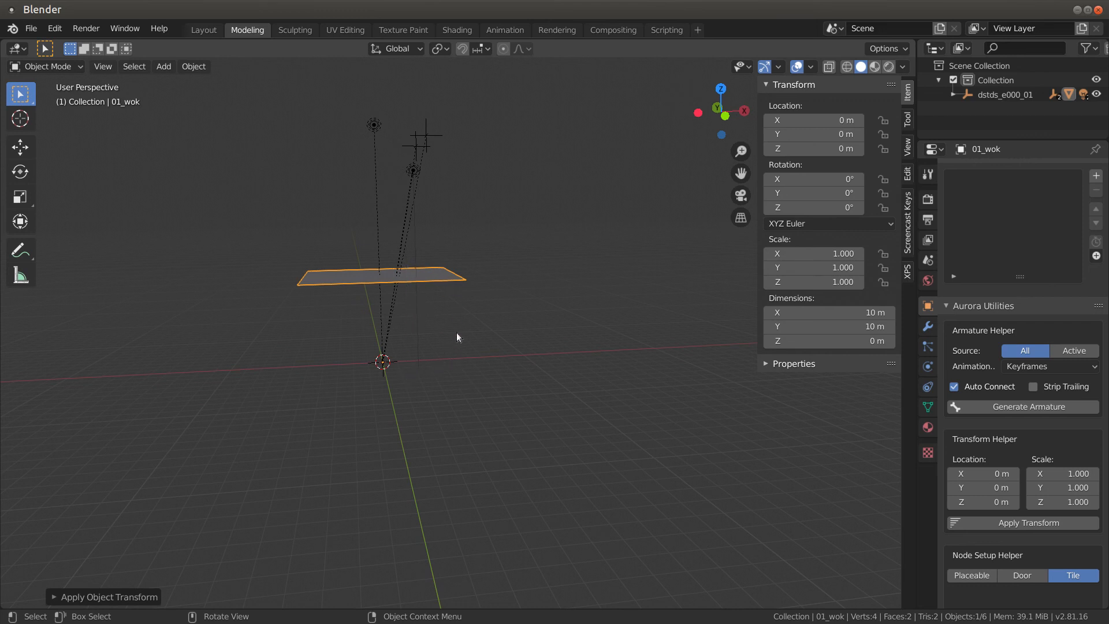
mouse_move(398, 389)
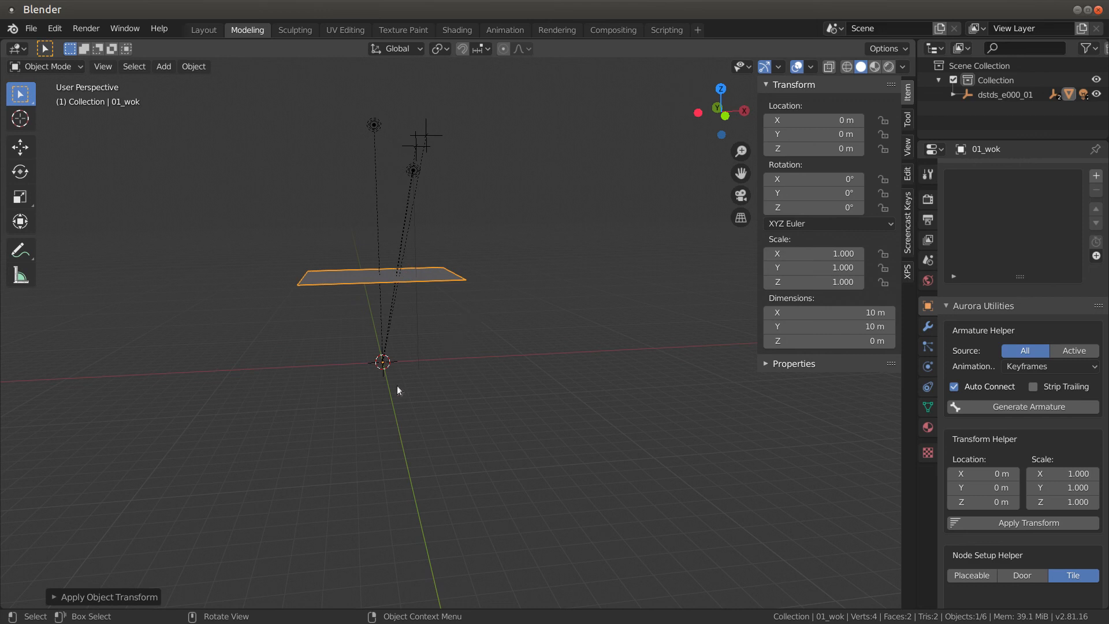
mouse_move(382, 294)
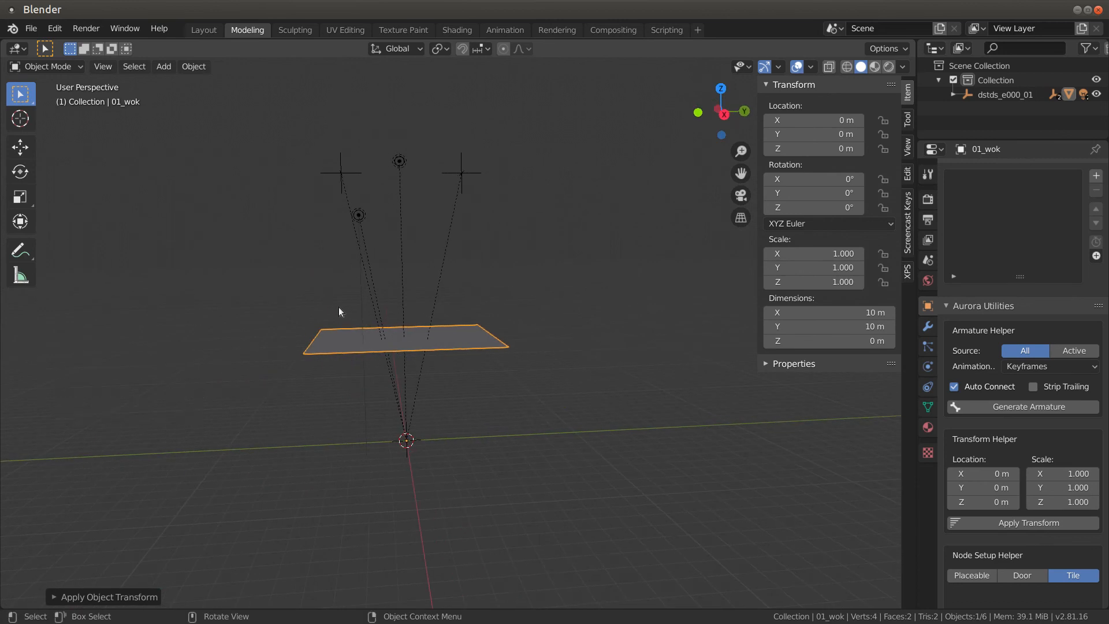
mouse_move(406, 335)
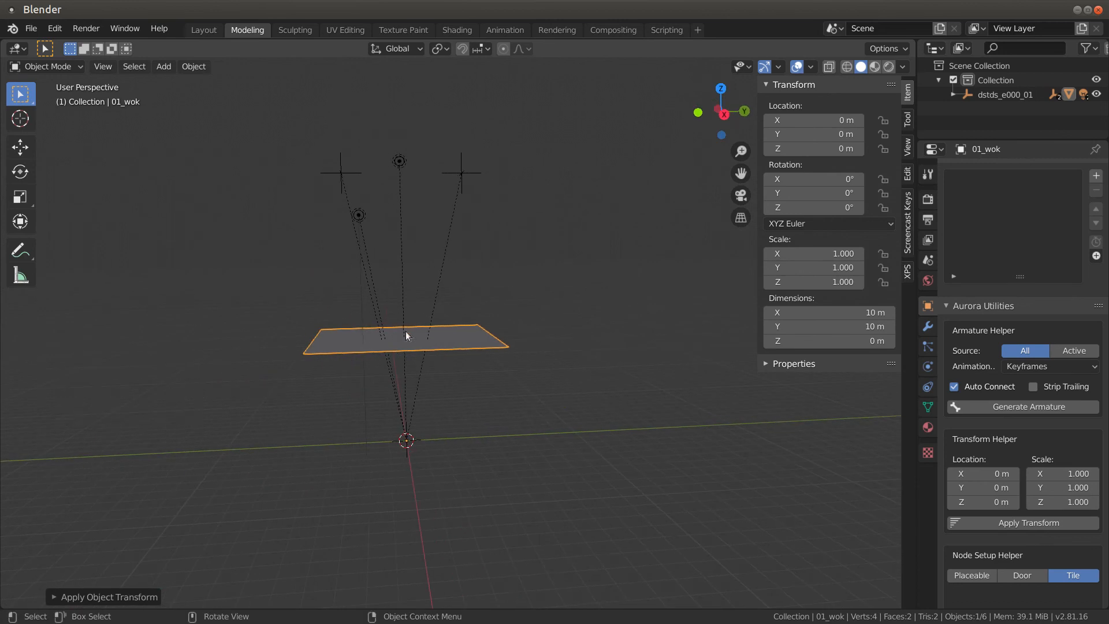
mouse_move(236, 279)
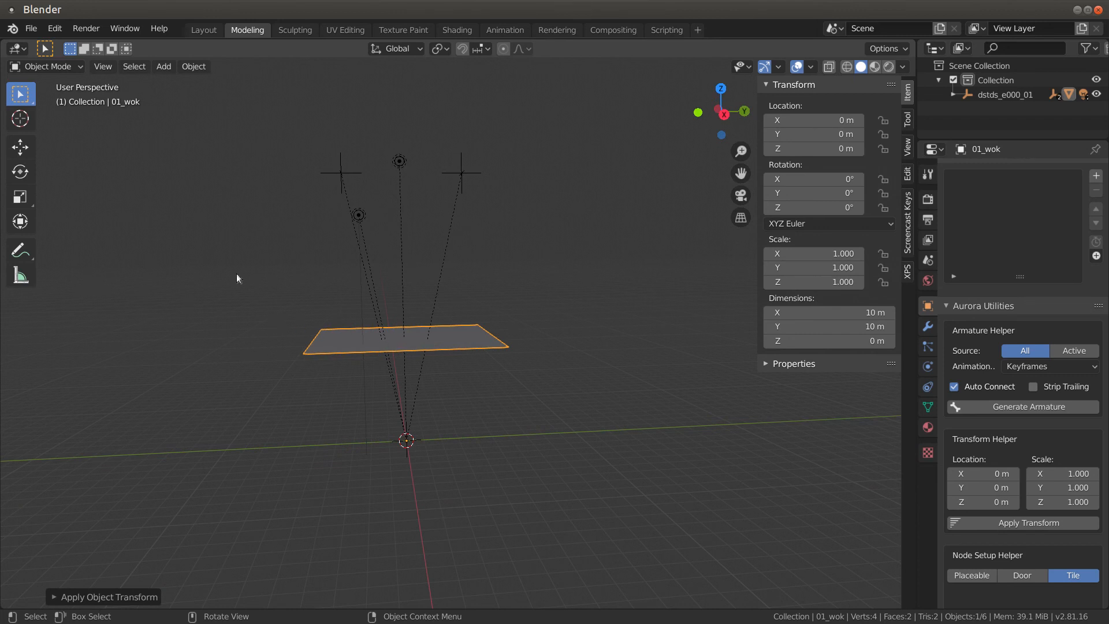